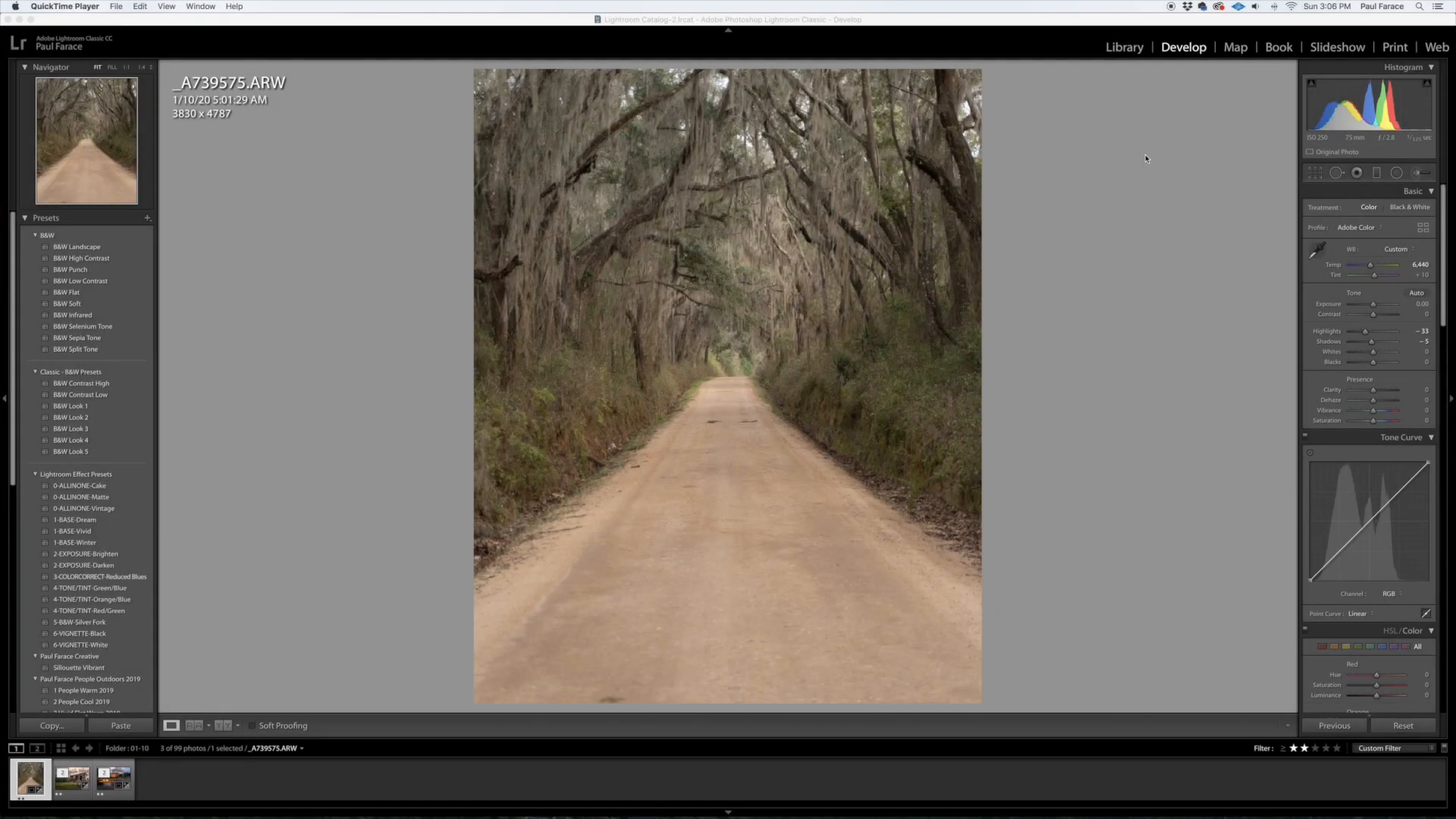
mouse_move(1129, 178)
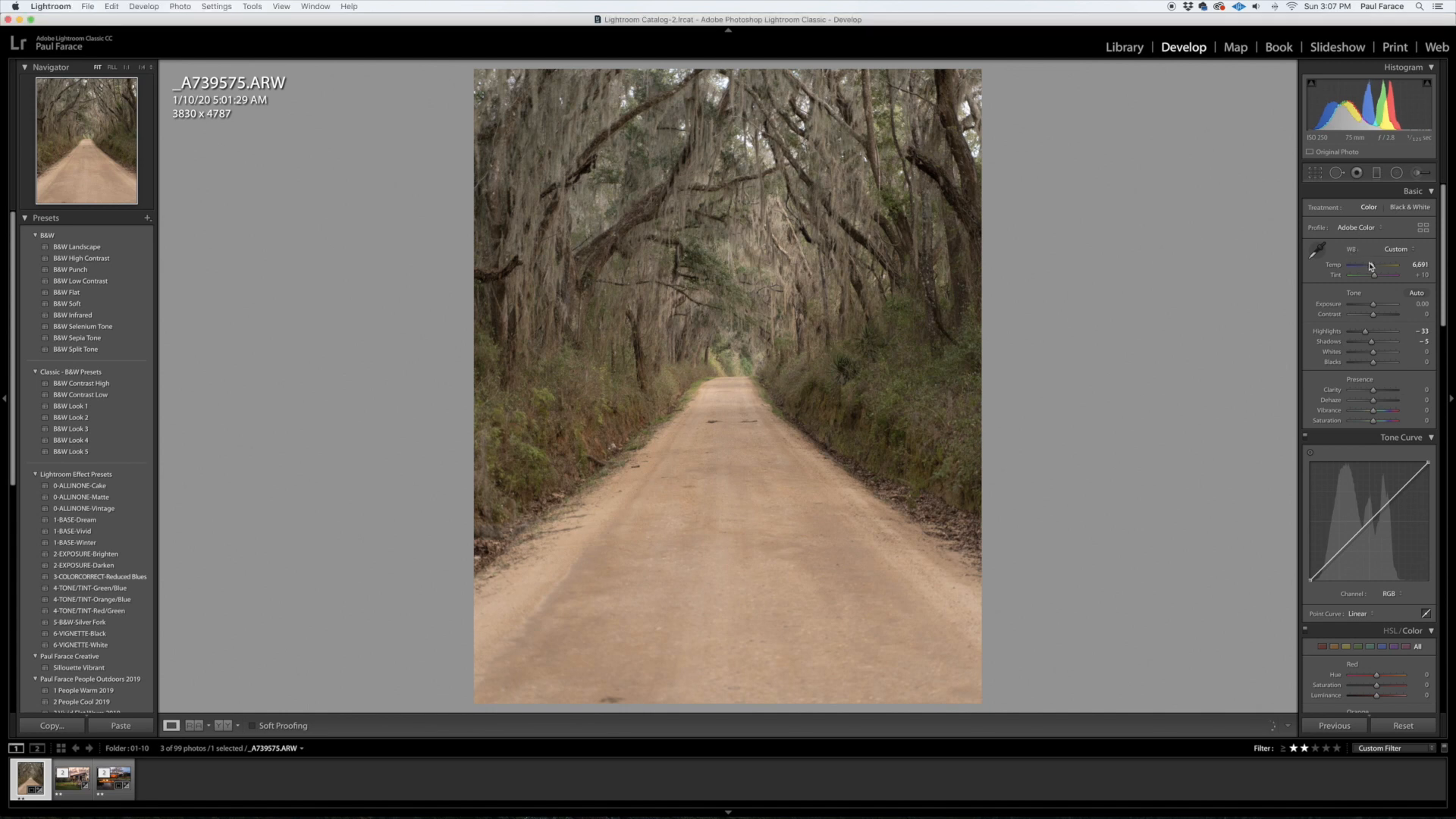
Warm Temp to about 7,309 and raise Exposure to roughly +0.5 in the Basic panel
left_click_drag(1372, 273, 1383, 272)
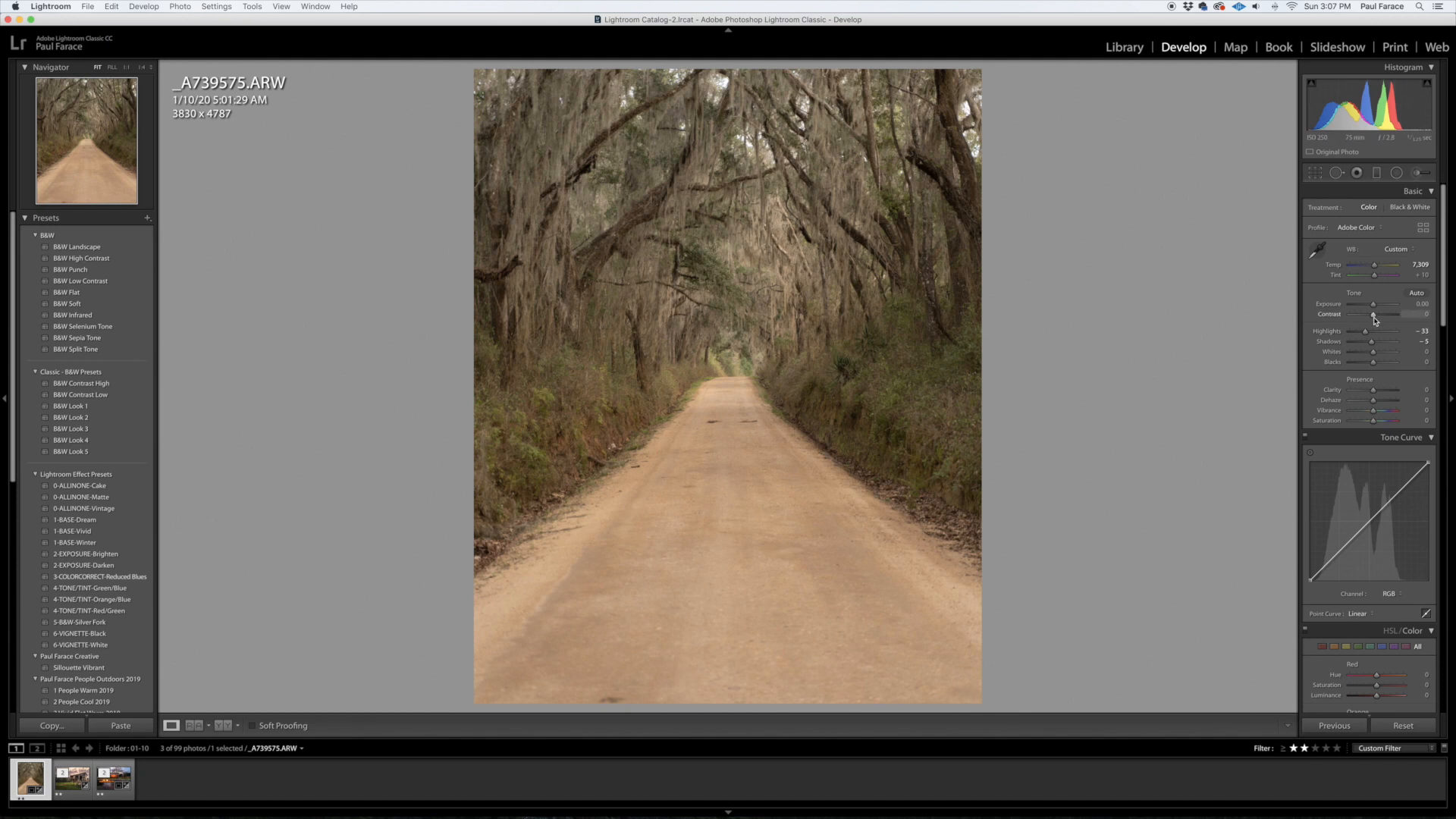
left_click_drag(1373, 304, 1383, 305)
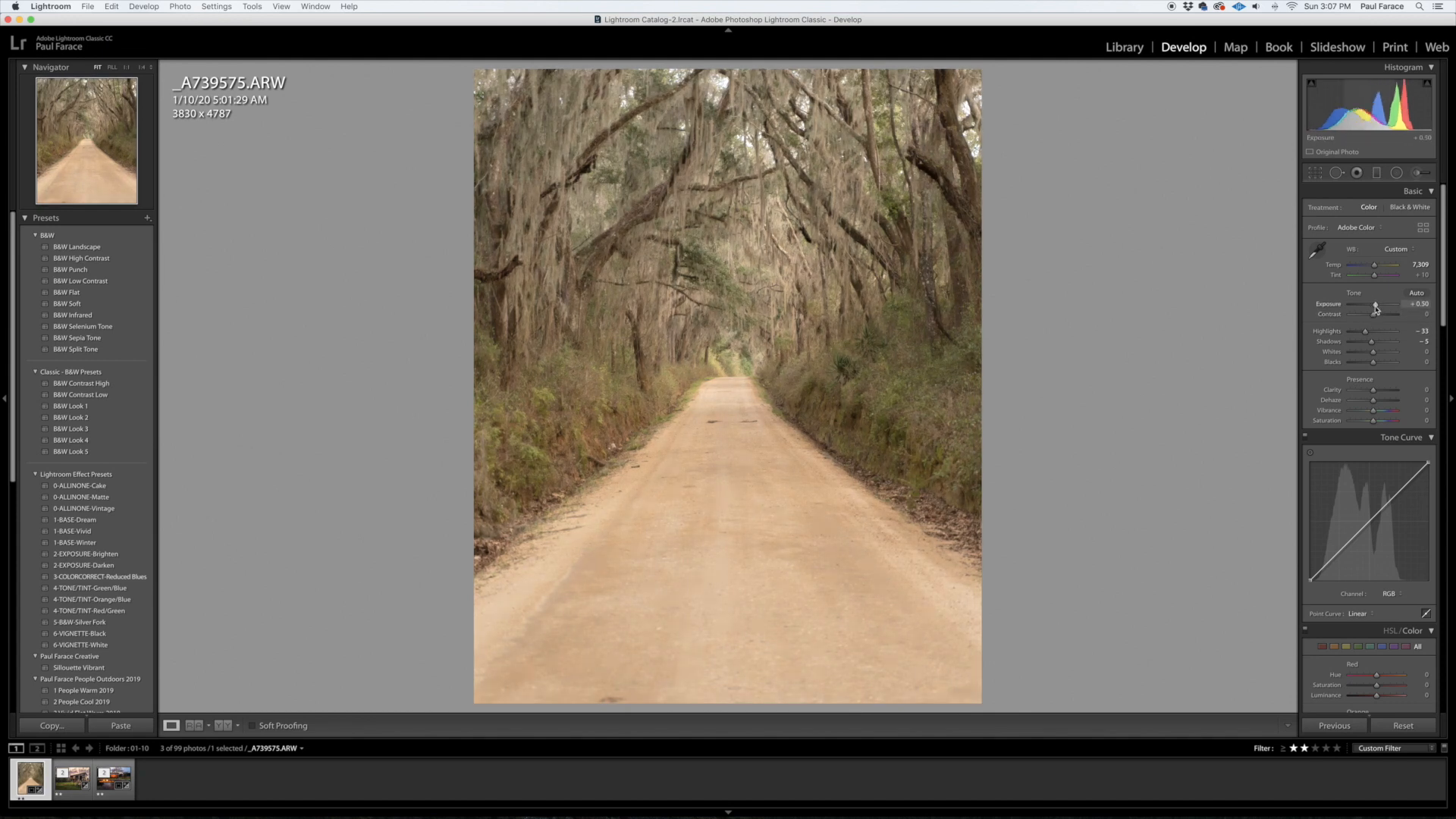
left_click_drag(1377, 308, 1374, 307)
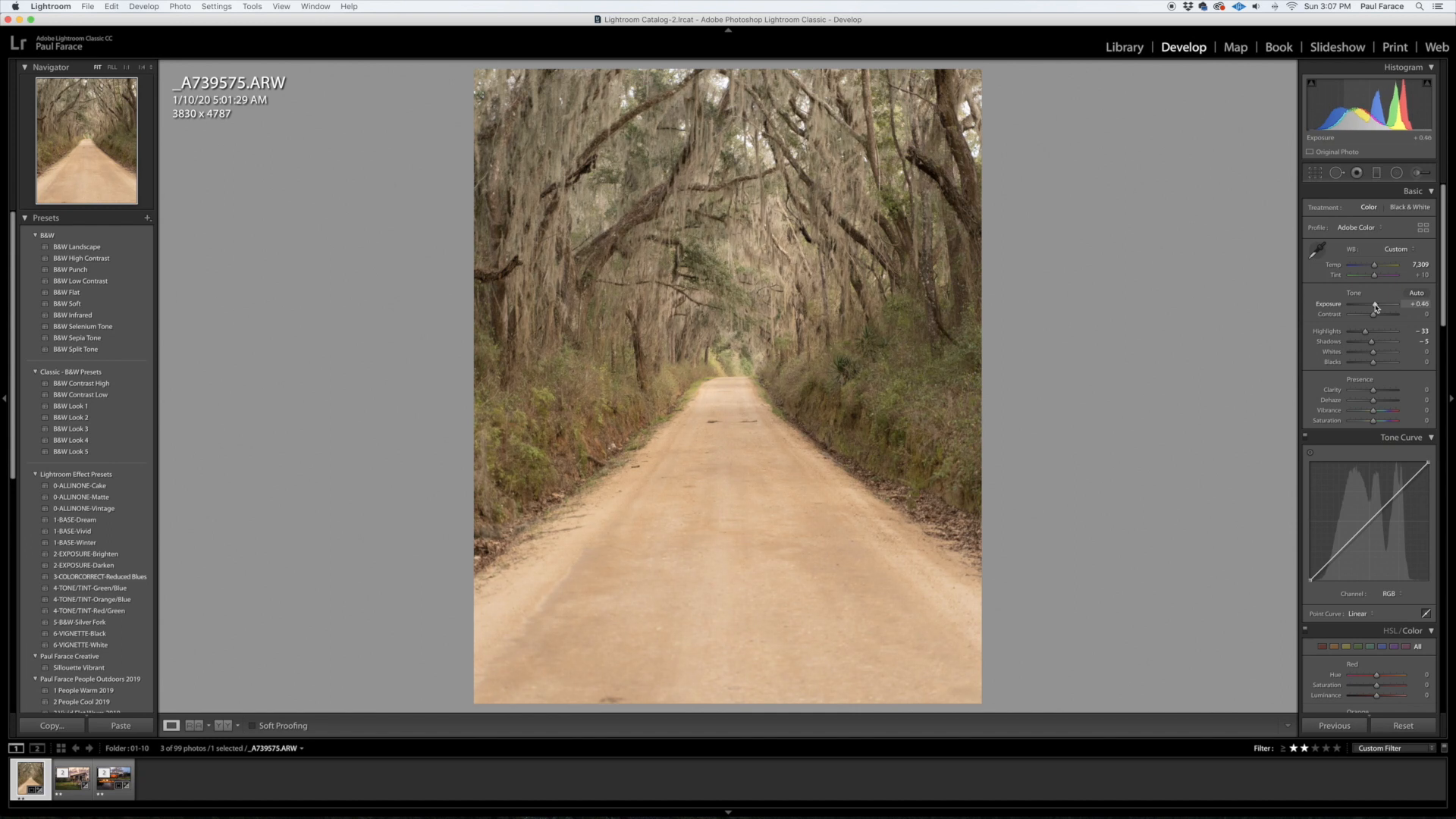
left_click_drag(1369, 307, 1374, 307)
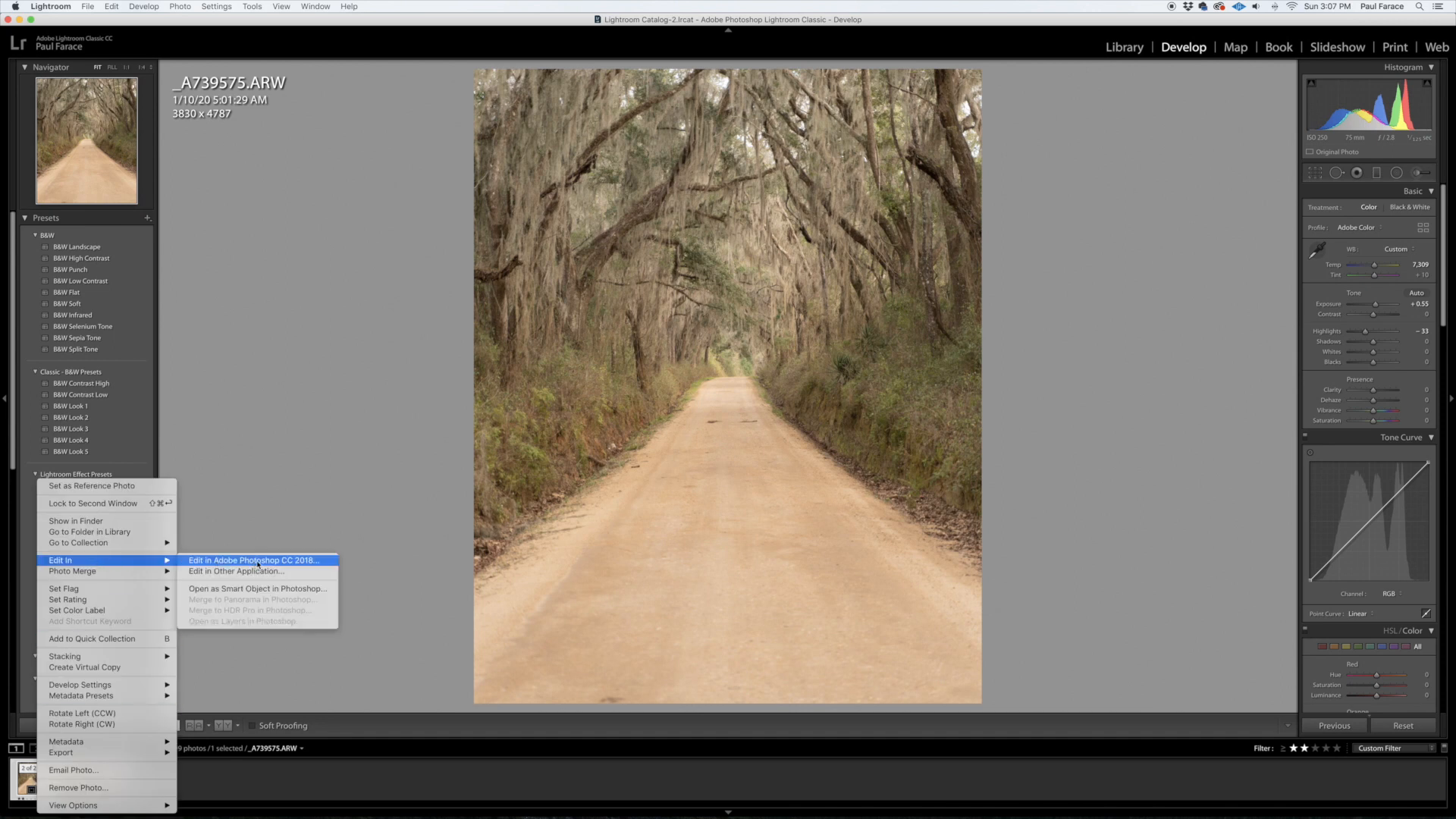
Send the adjusted road photo to Photoshop CC 2018 via Edit In
left_click(253, 560)
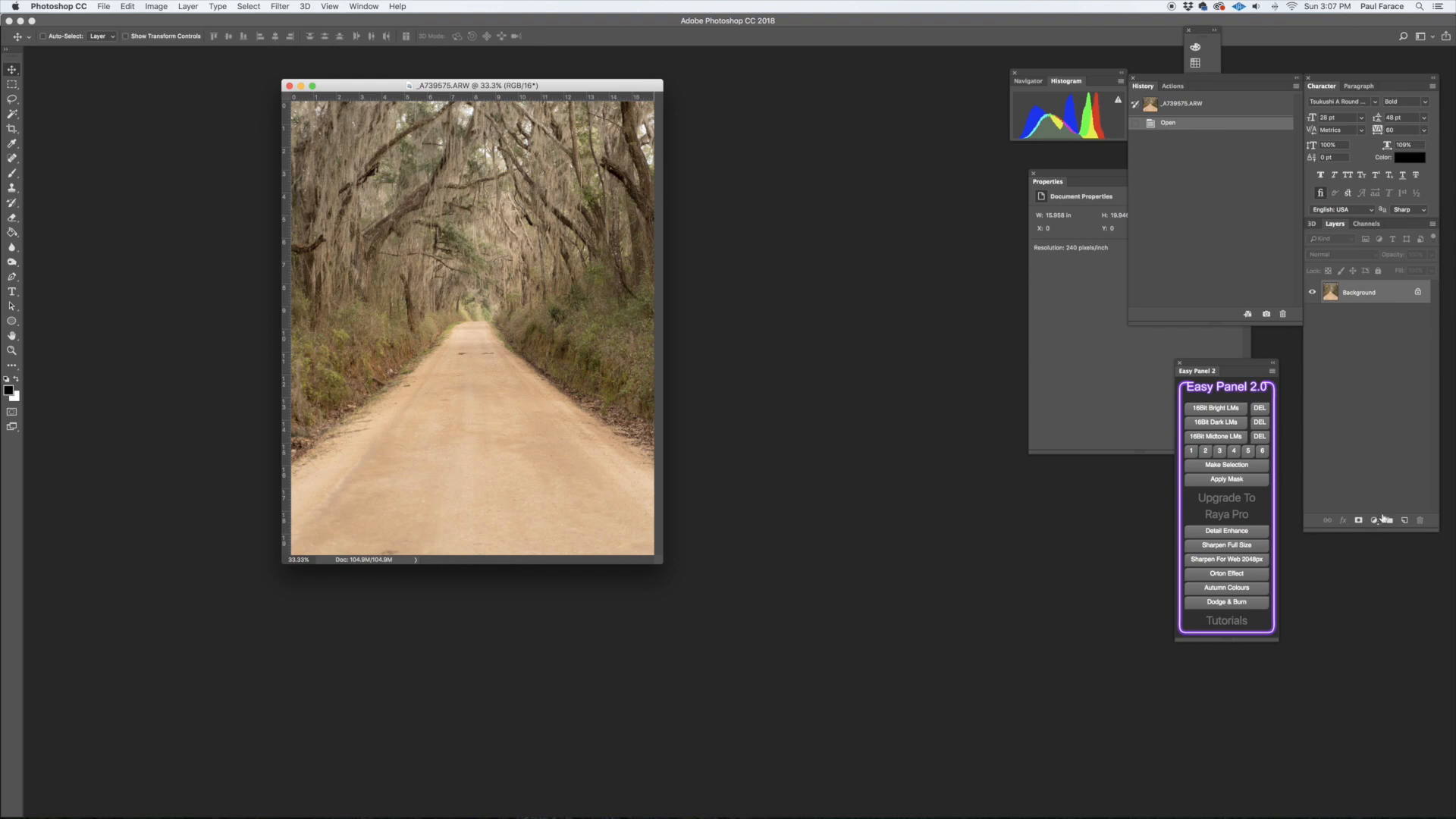
Add a Curves adjustment layer with the RGB midpoint pulled down to darken midtones
left_click(1374, 520)
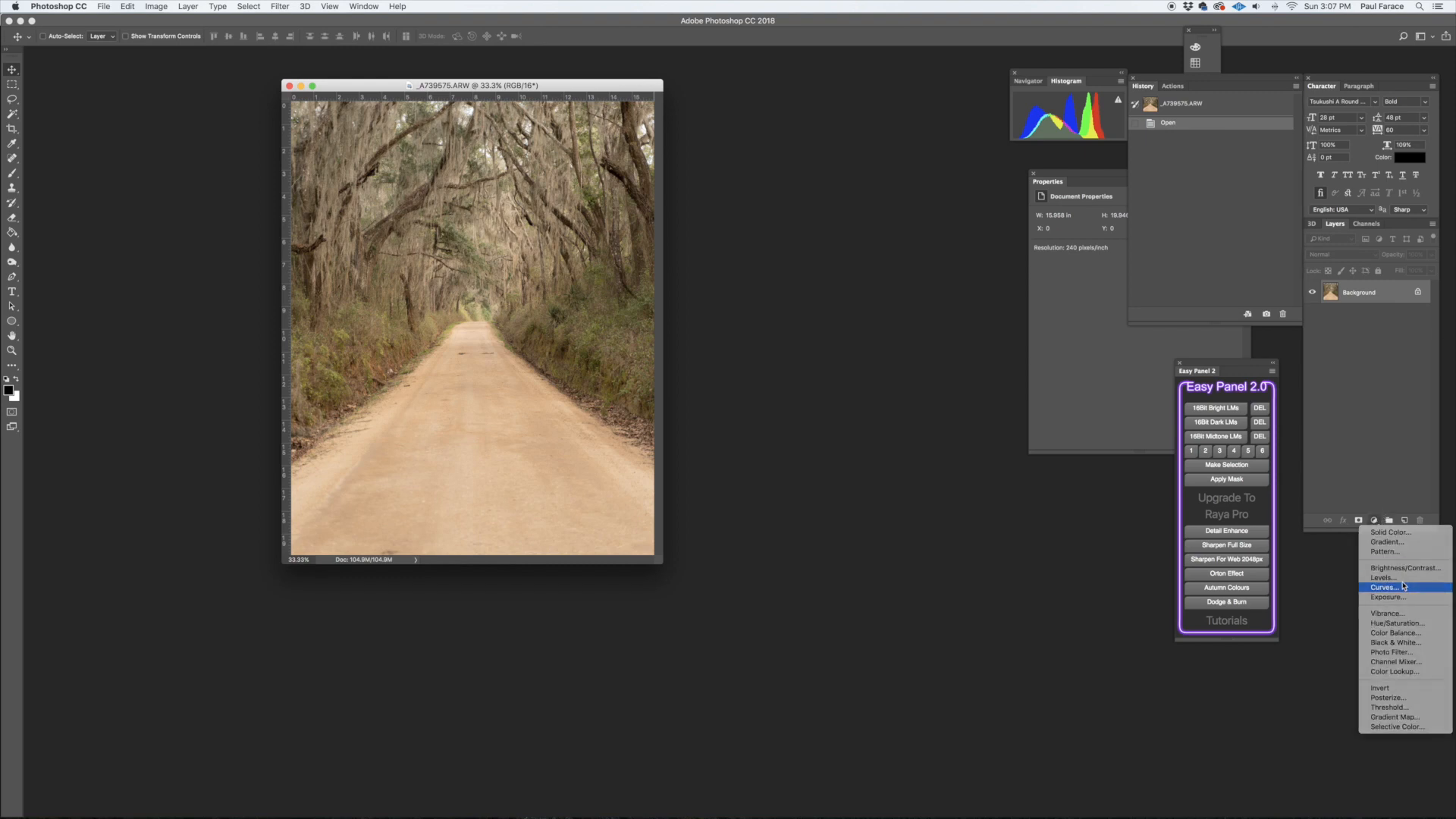
left_click(1385, 587)
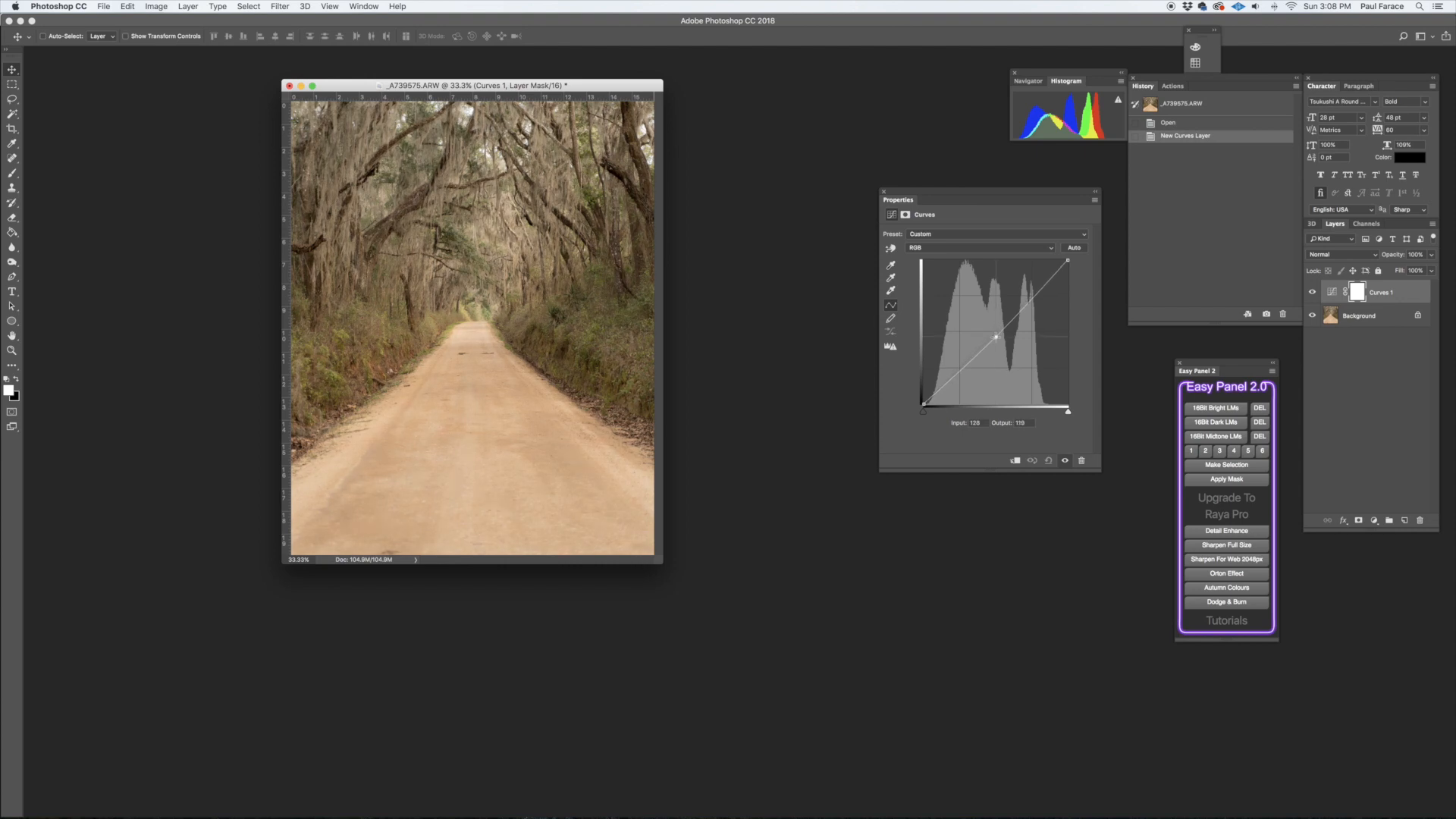
left_click_drag(994, 336, 994, 346)
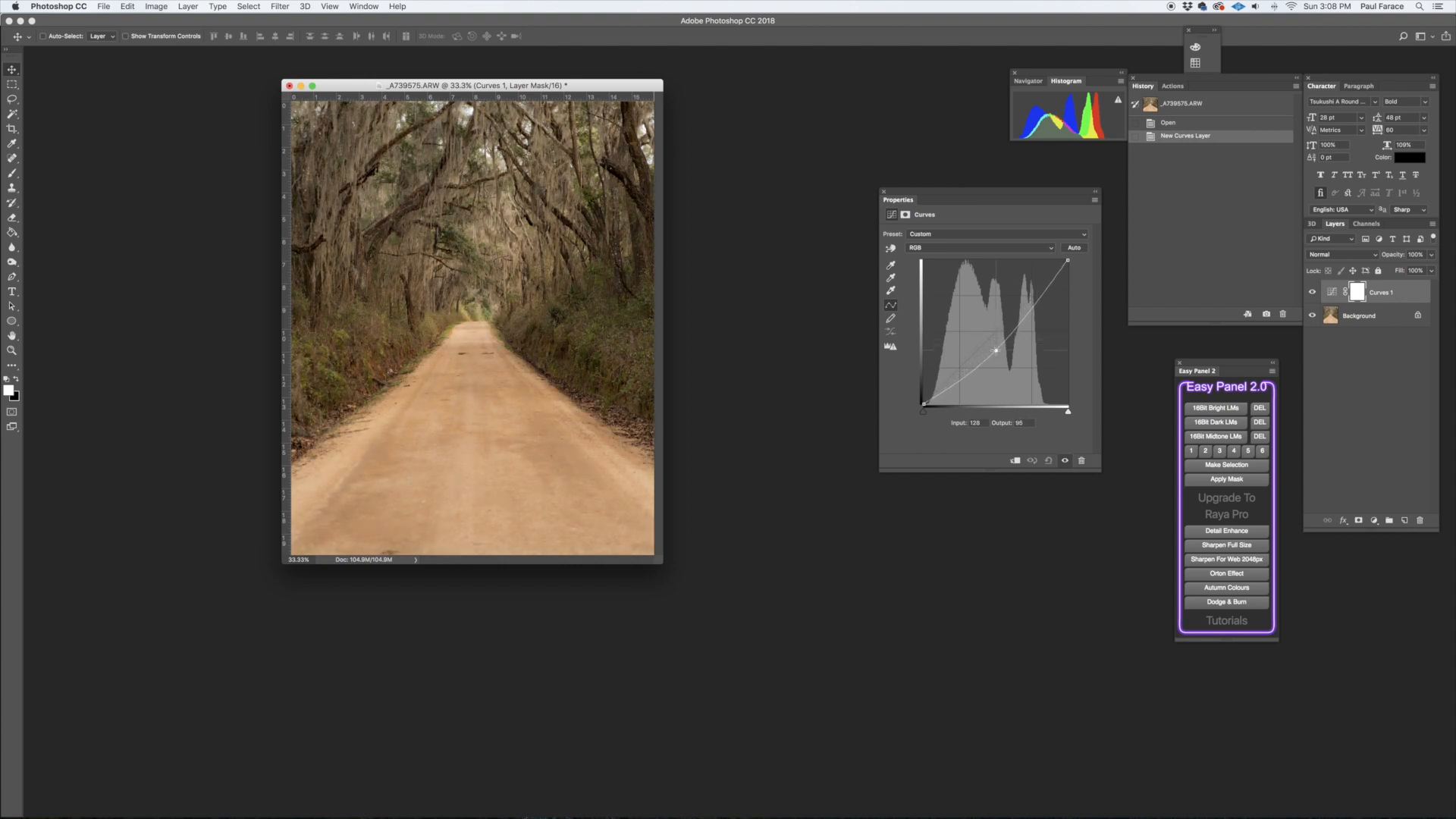
left_click_drag(996, 351, 997, 350)
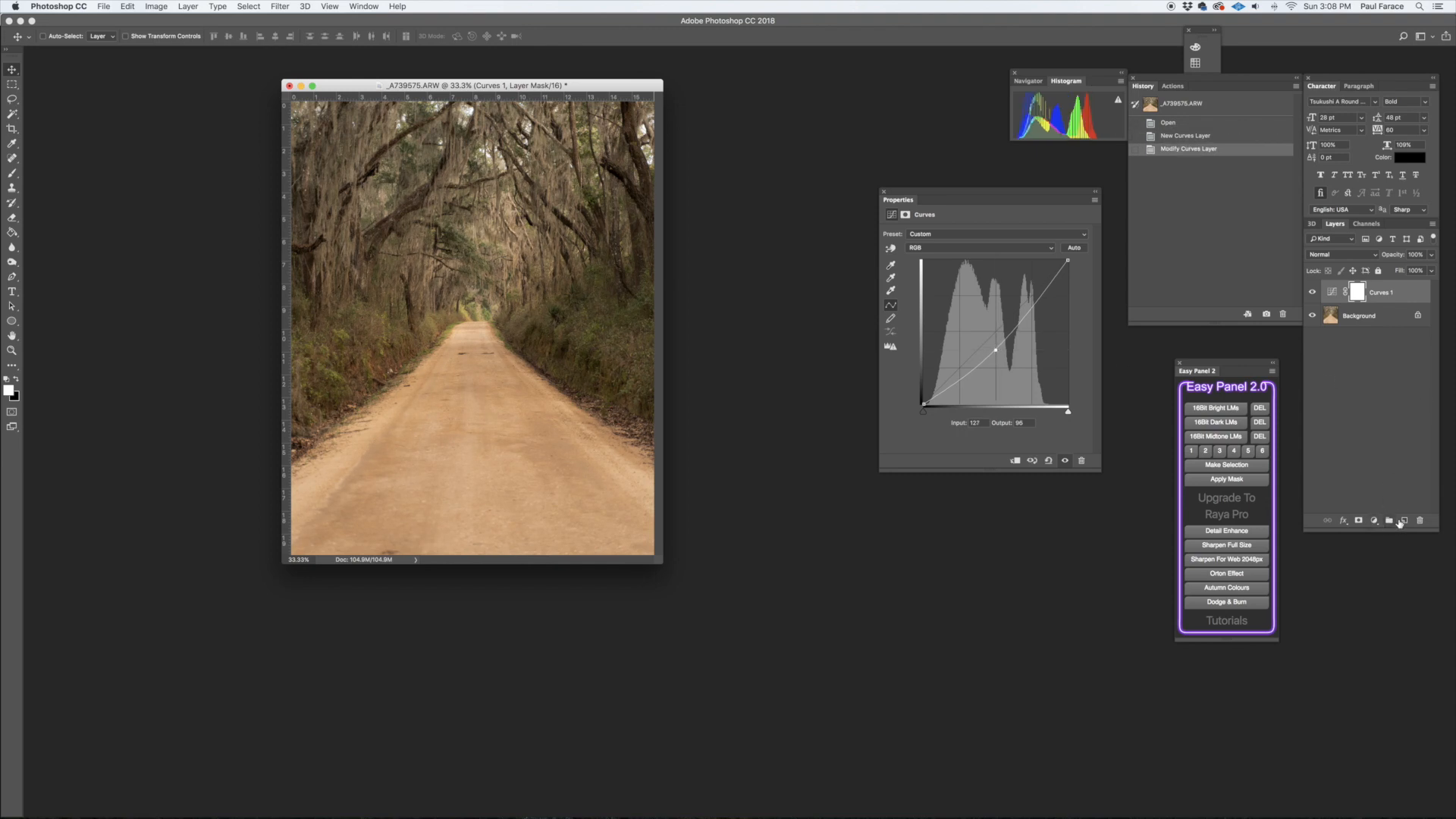
Add a new Soft Light layer named LIGHTS above Curves 1
left_click(1335, 253)
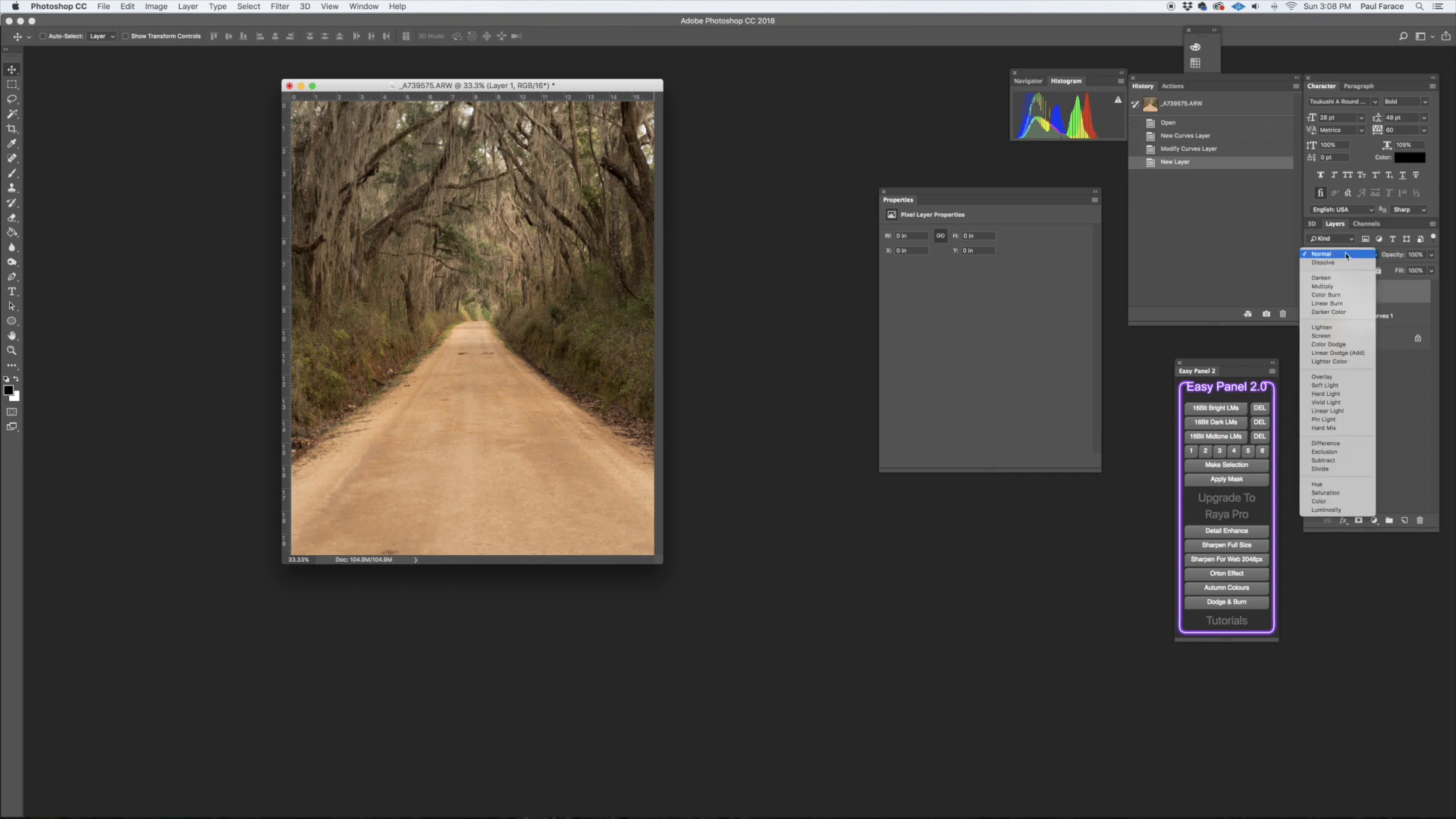
left_click(1323, 384)
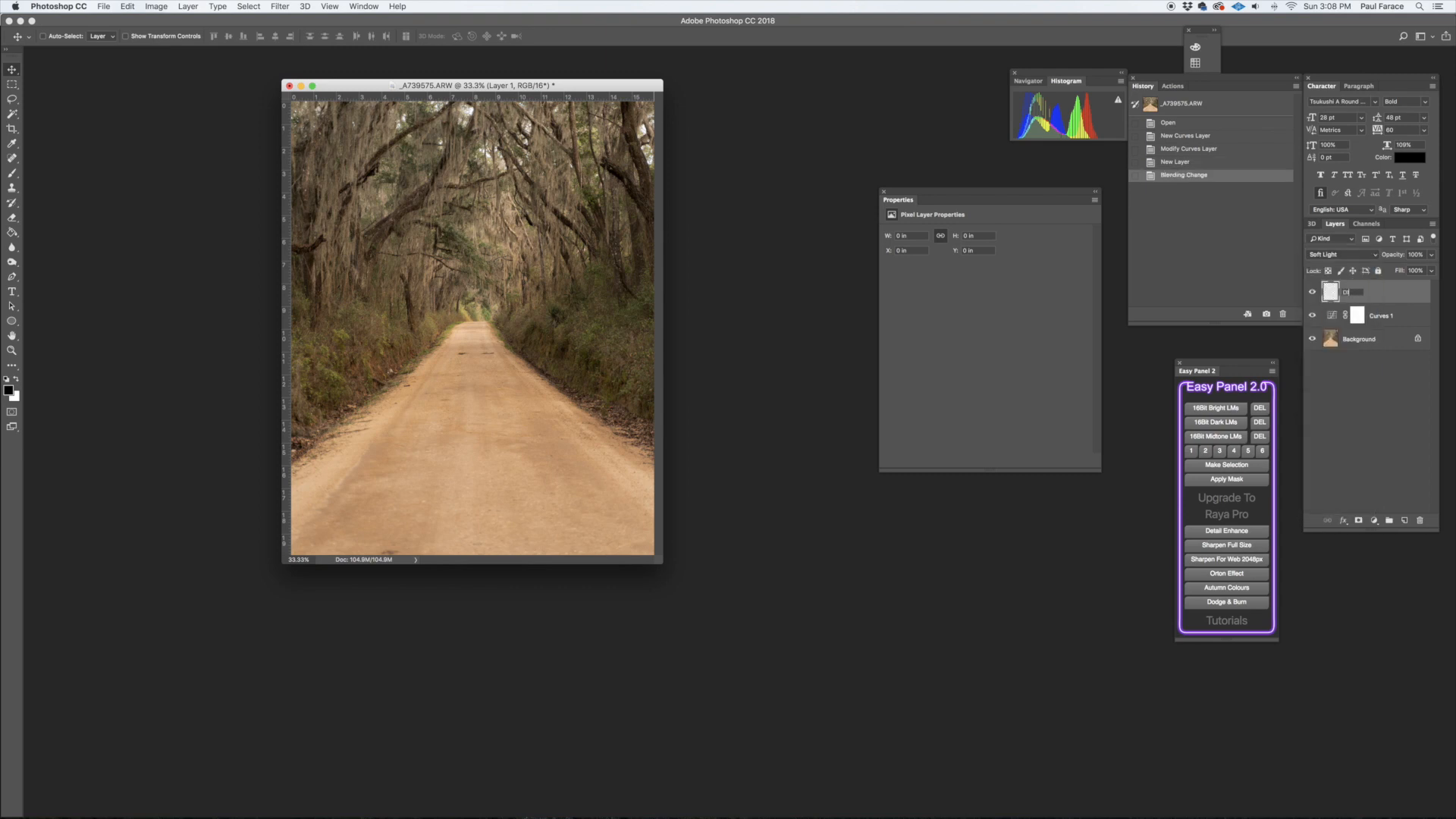
type("LIGHTS")
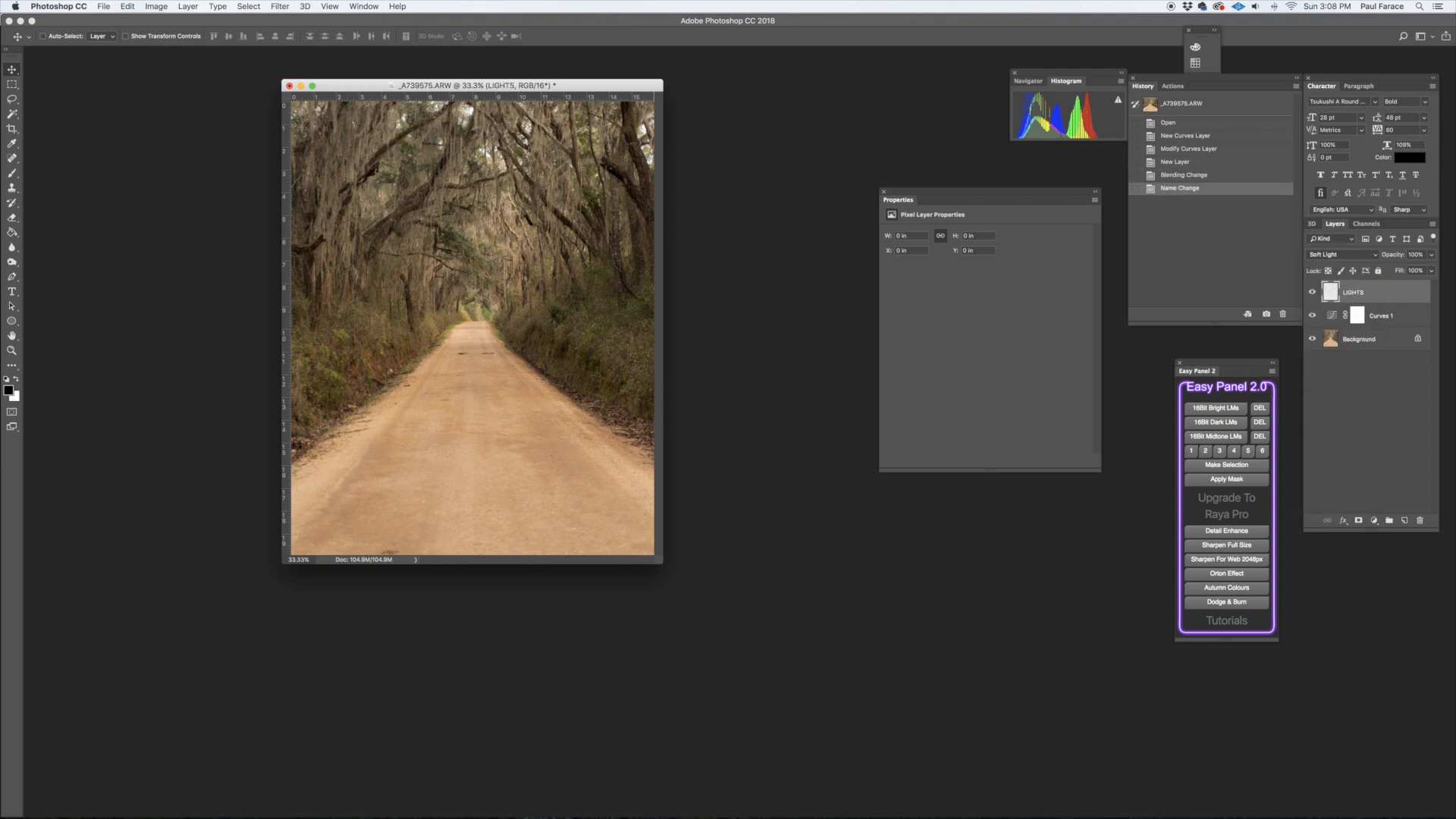
Duplicate the LIGHTS layer as a new layer named DARKS
right_click(1347, 290)
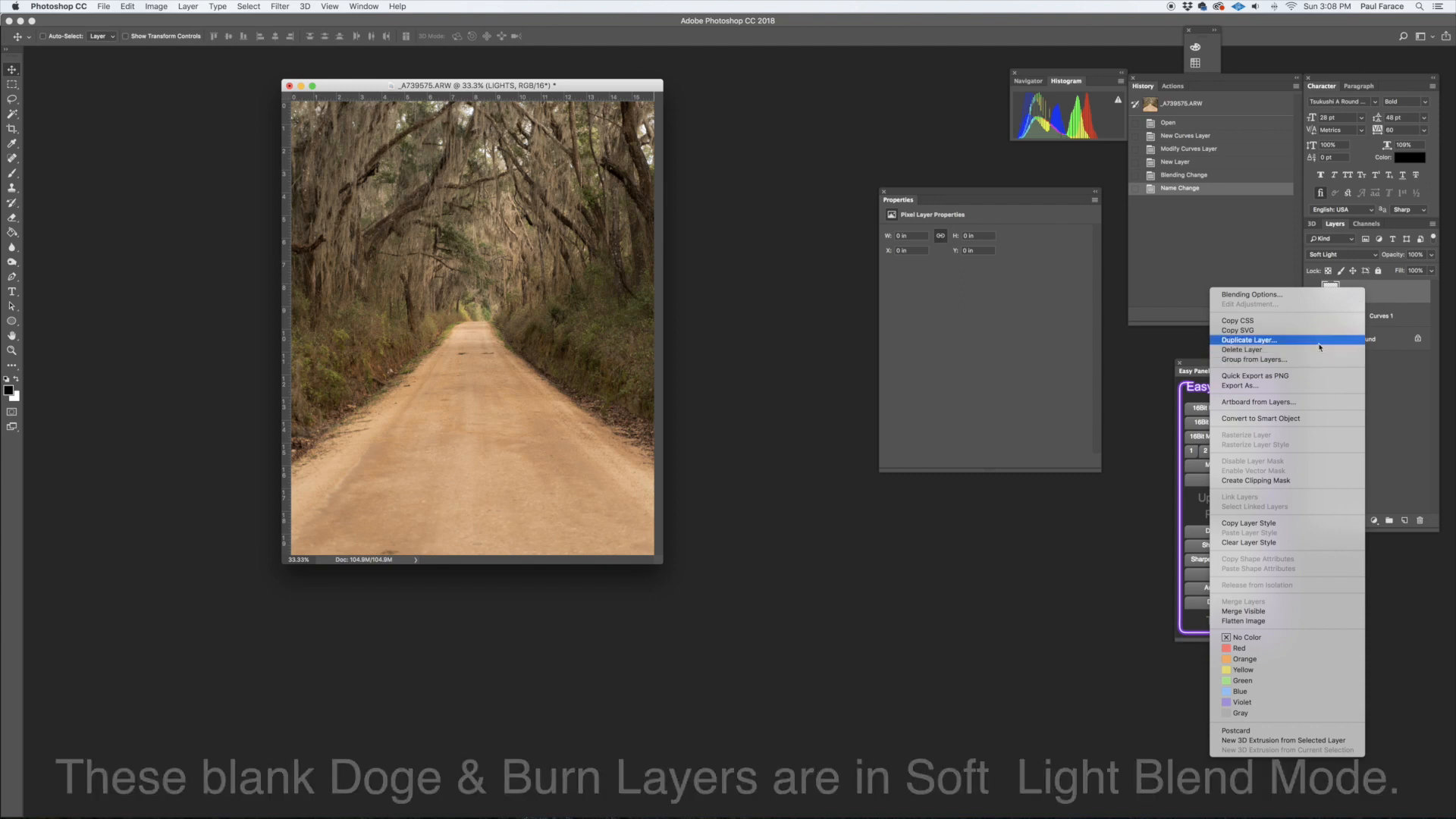
left_click(1249, 340)
type("DARKS")
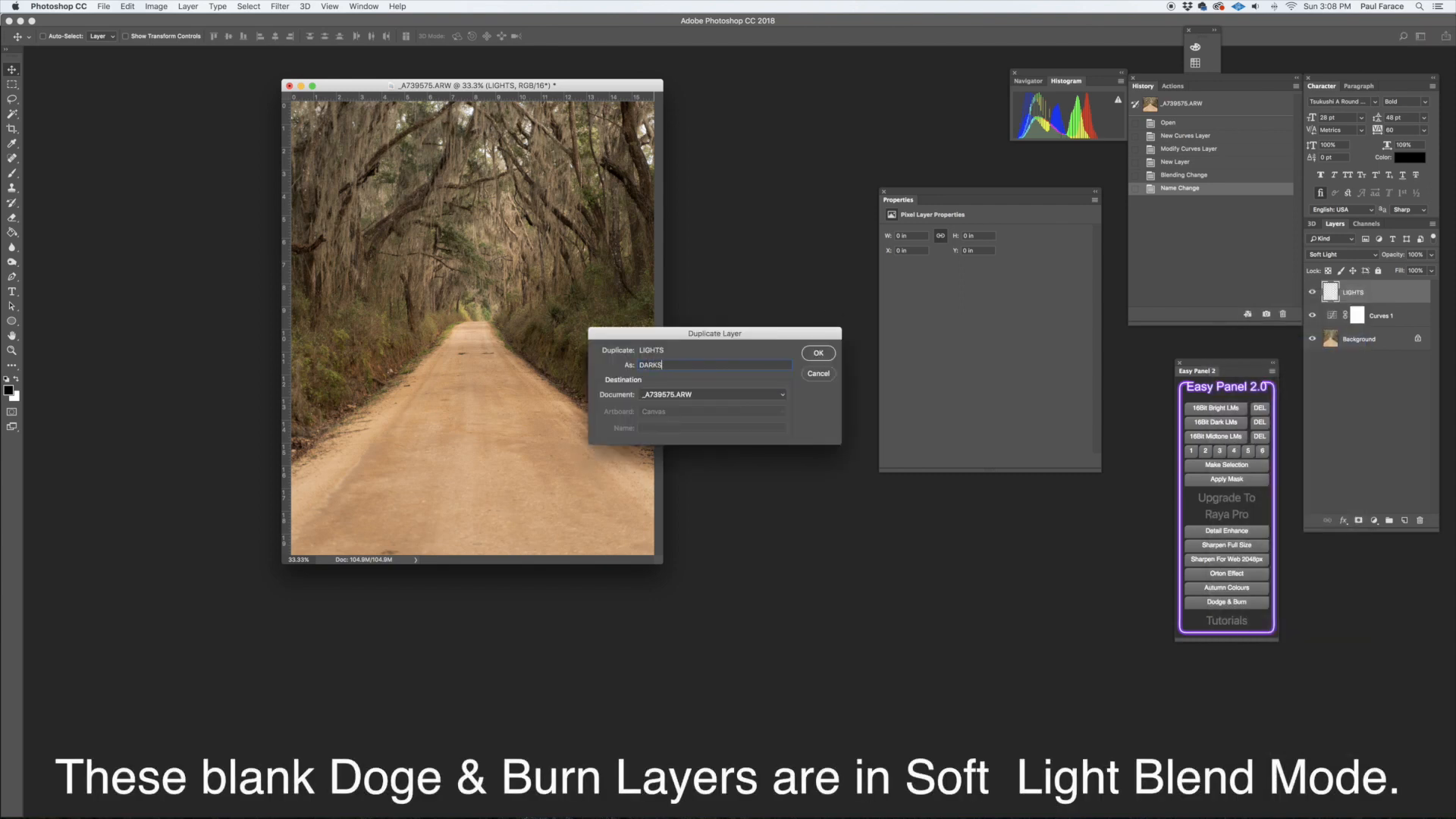
left_click(818, 353)
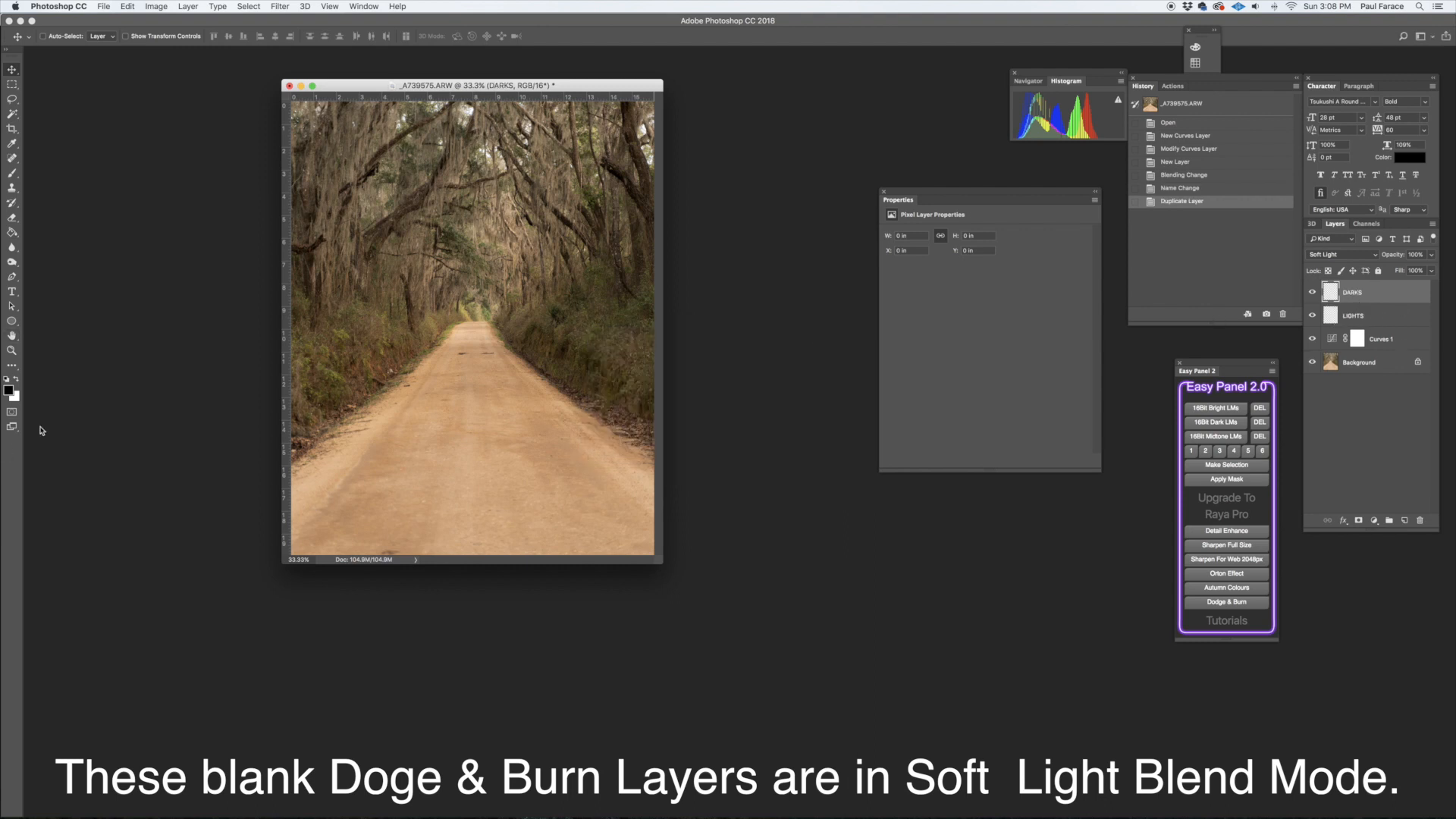
mouse_move(443, 341)
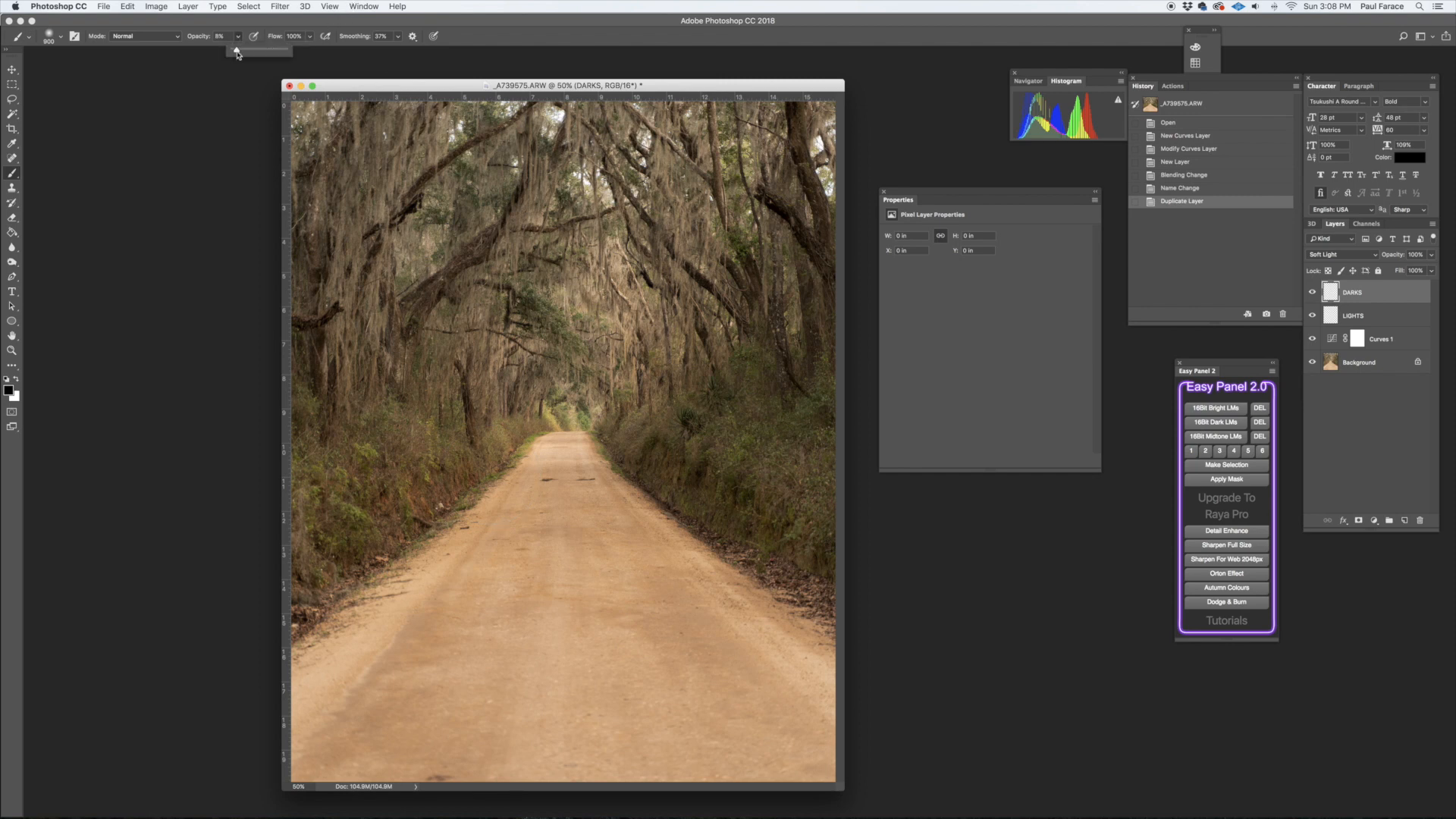
mouse_move(260, 483)
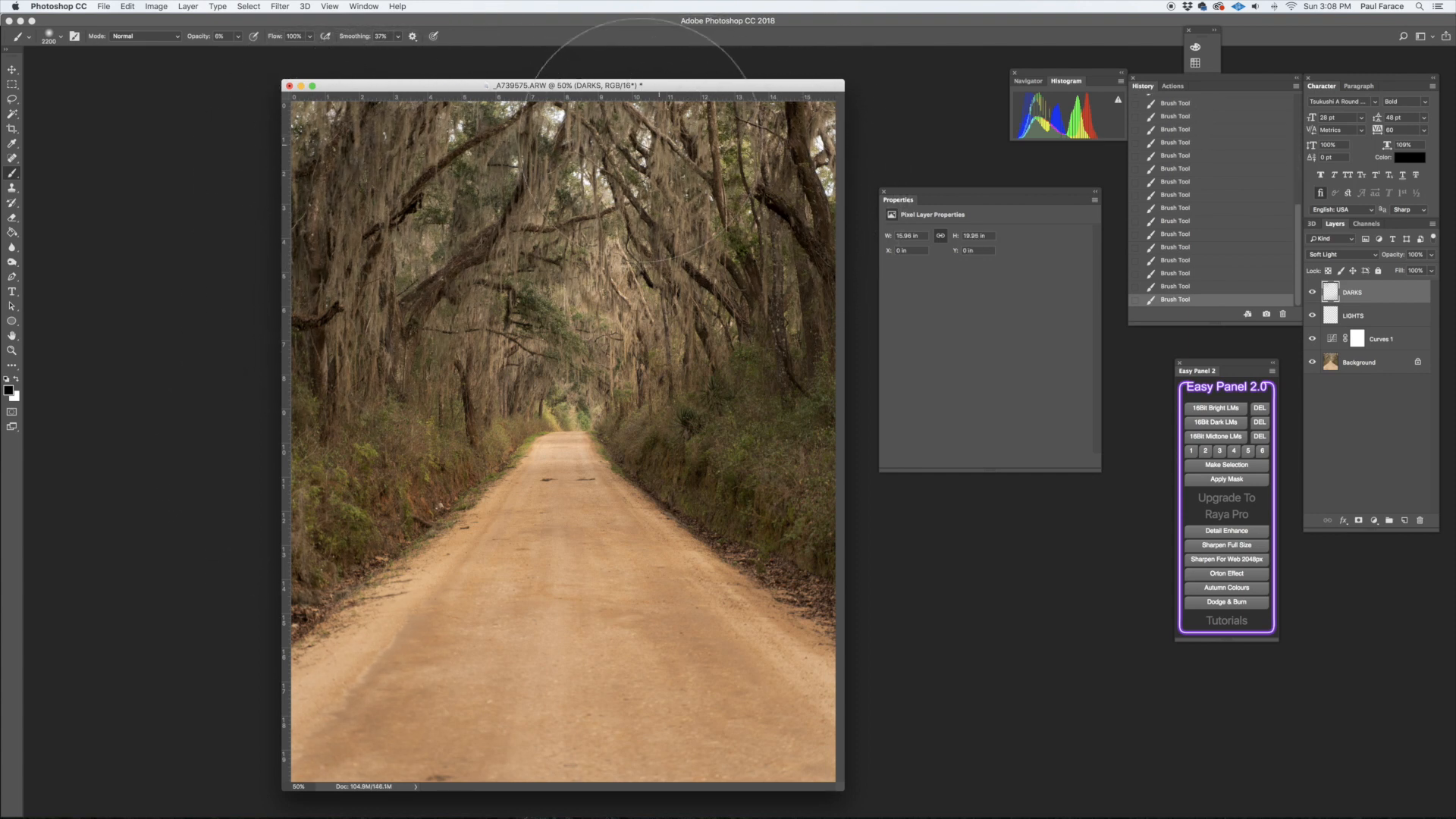
mouse_move(794, 557)
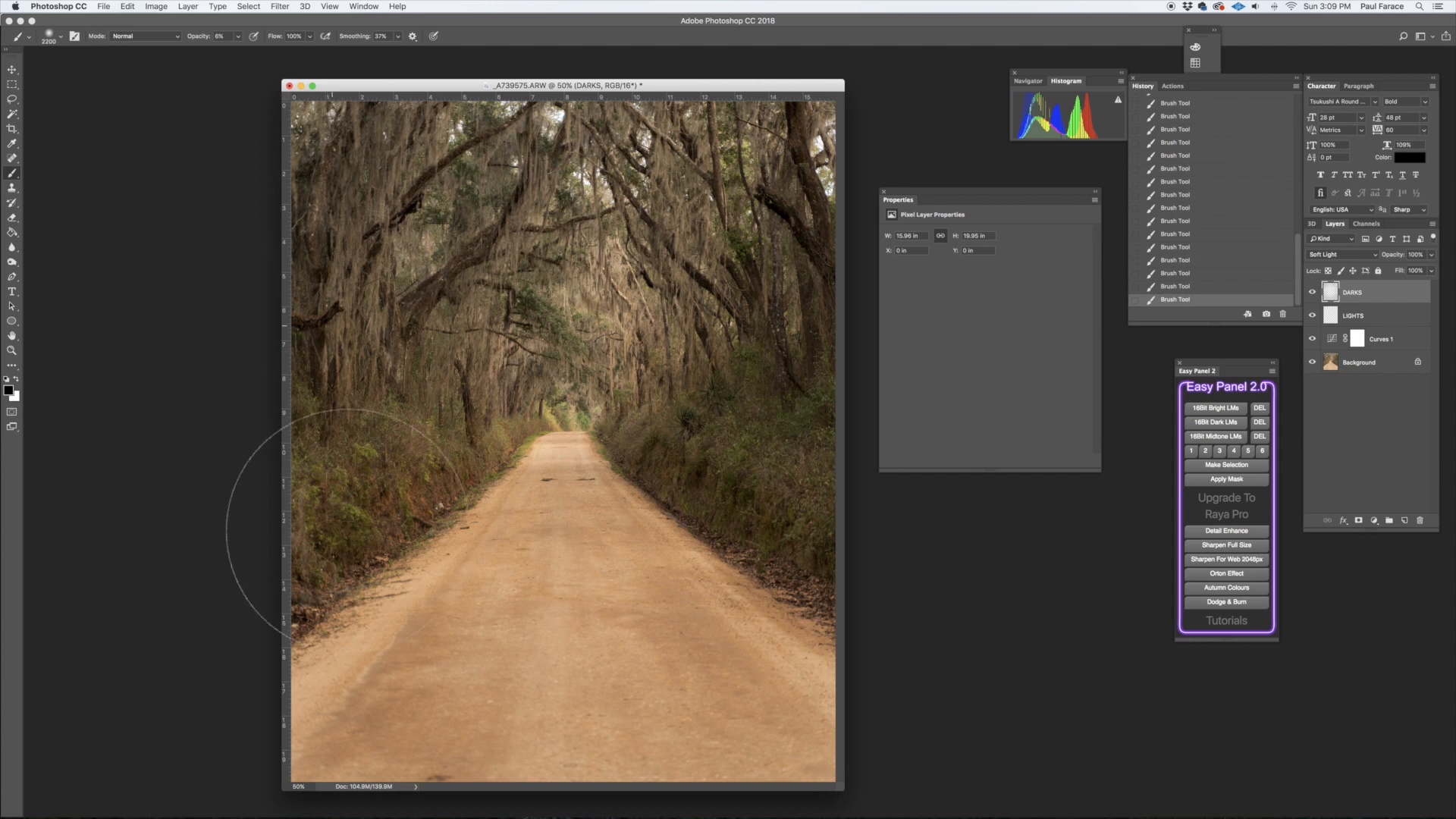
mouse_move(674, 710)
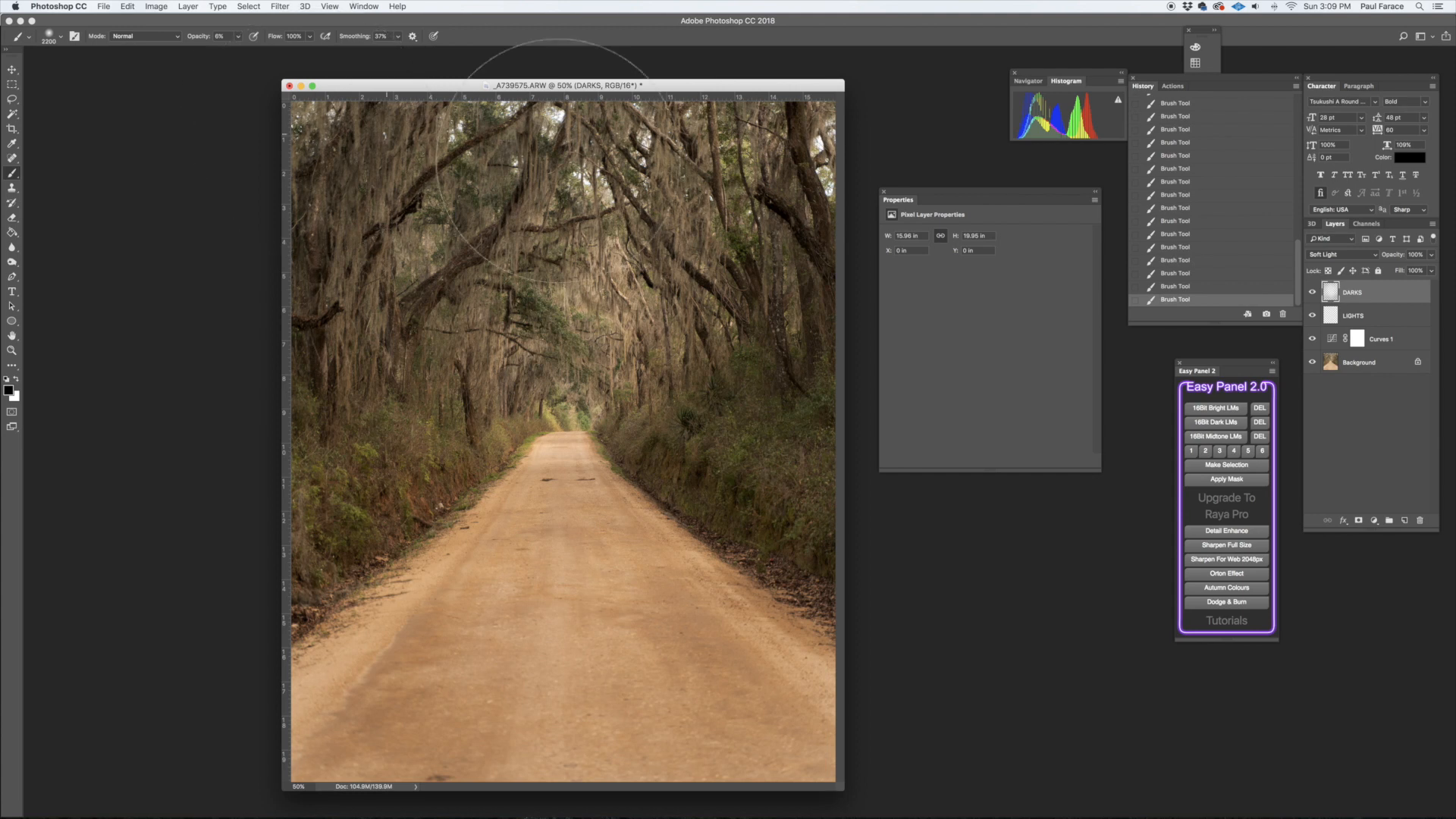
mouse_move(752, 473)
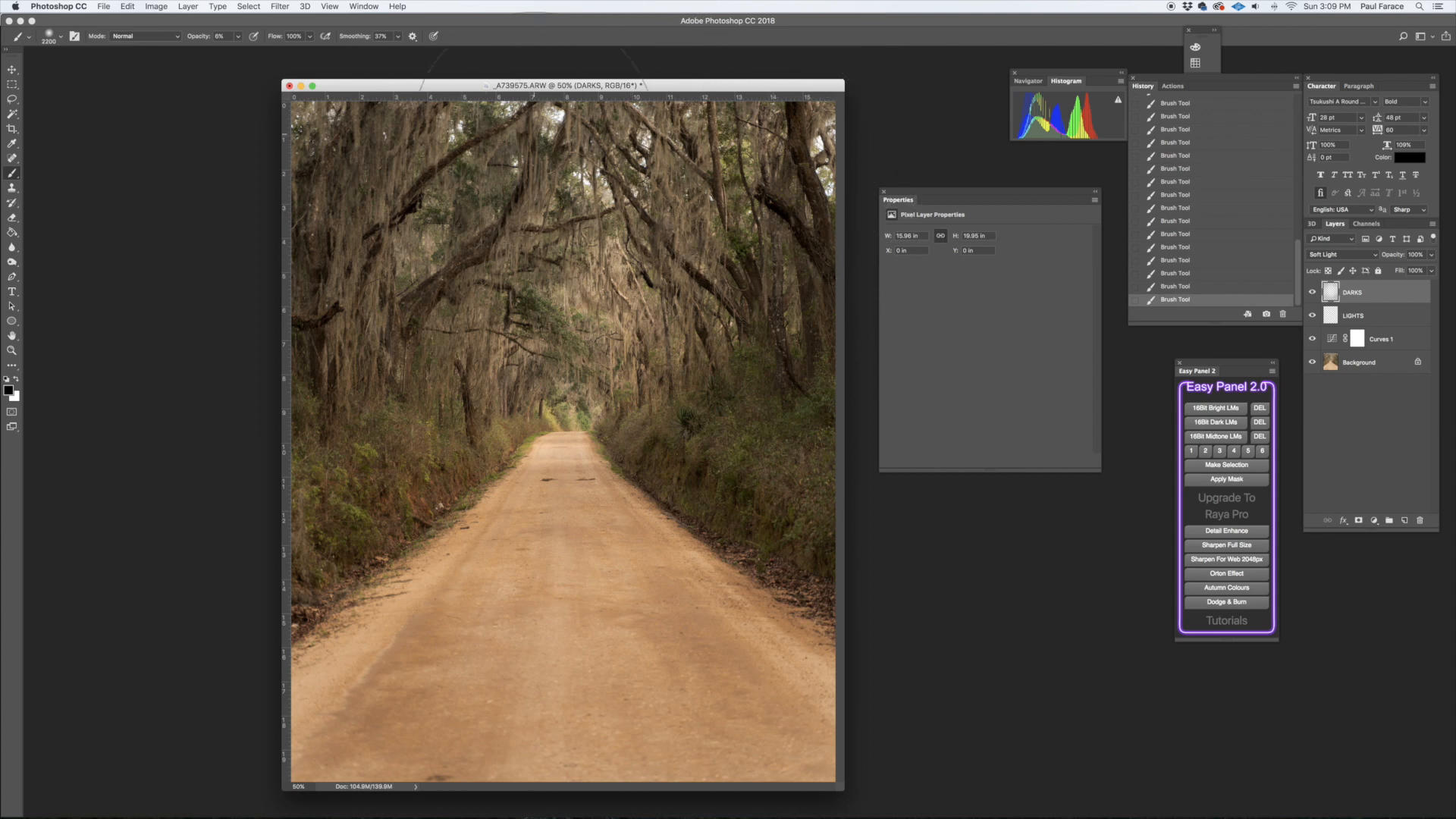
mouse_move(678, 437)
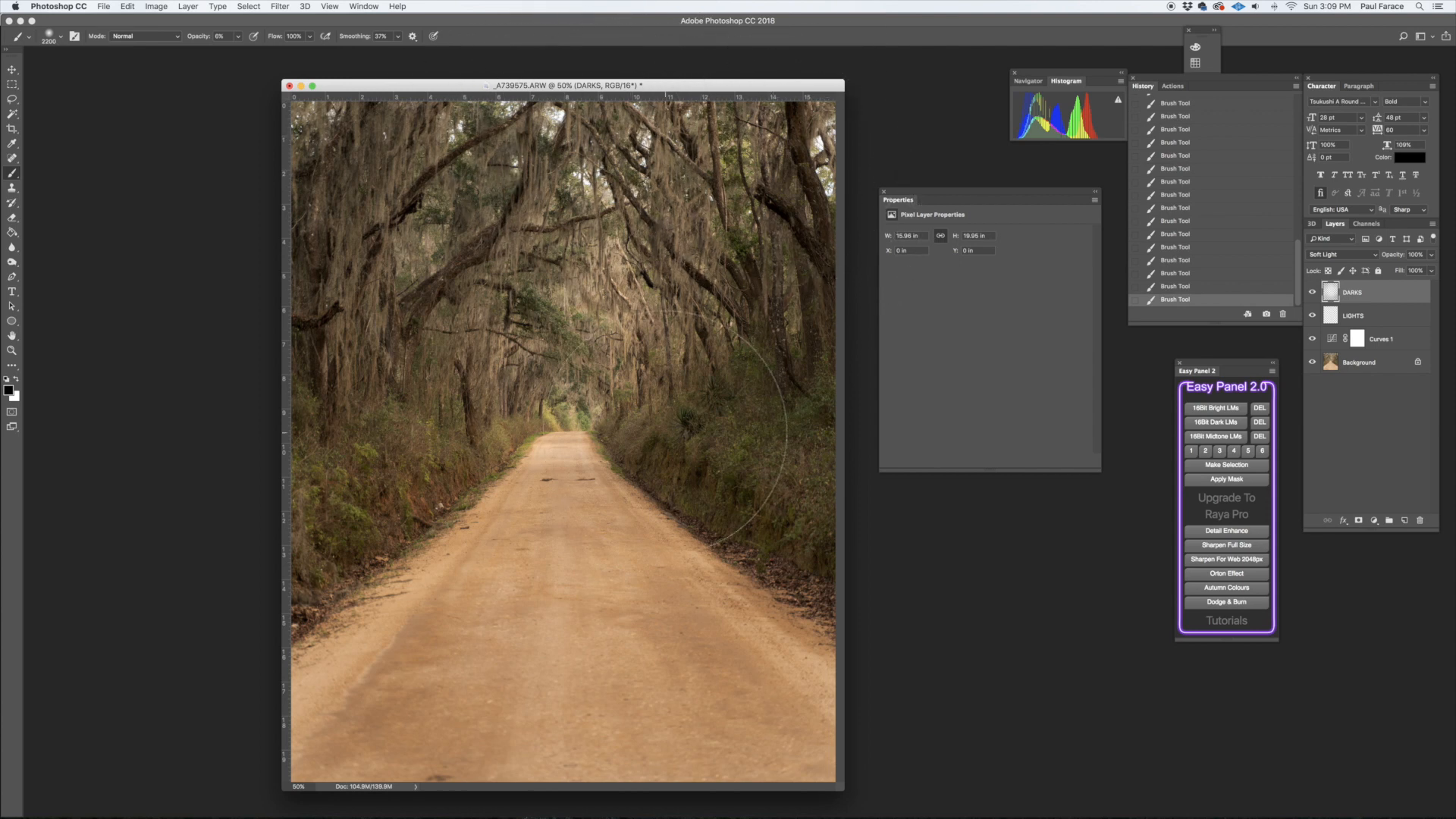
mouse_move(562, 696)
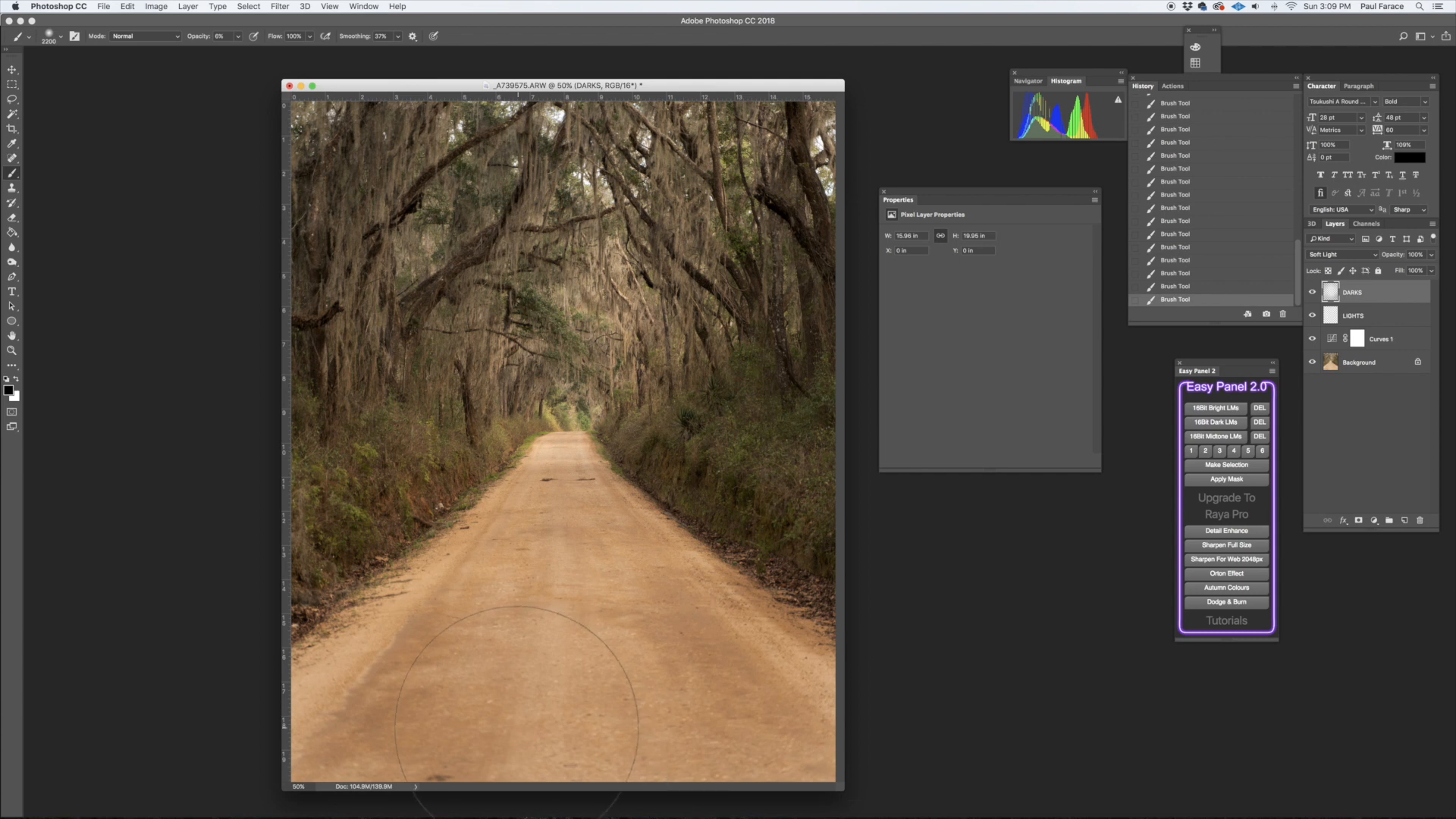
mouse_move(352, 363)
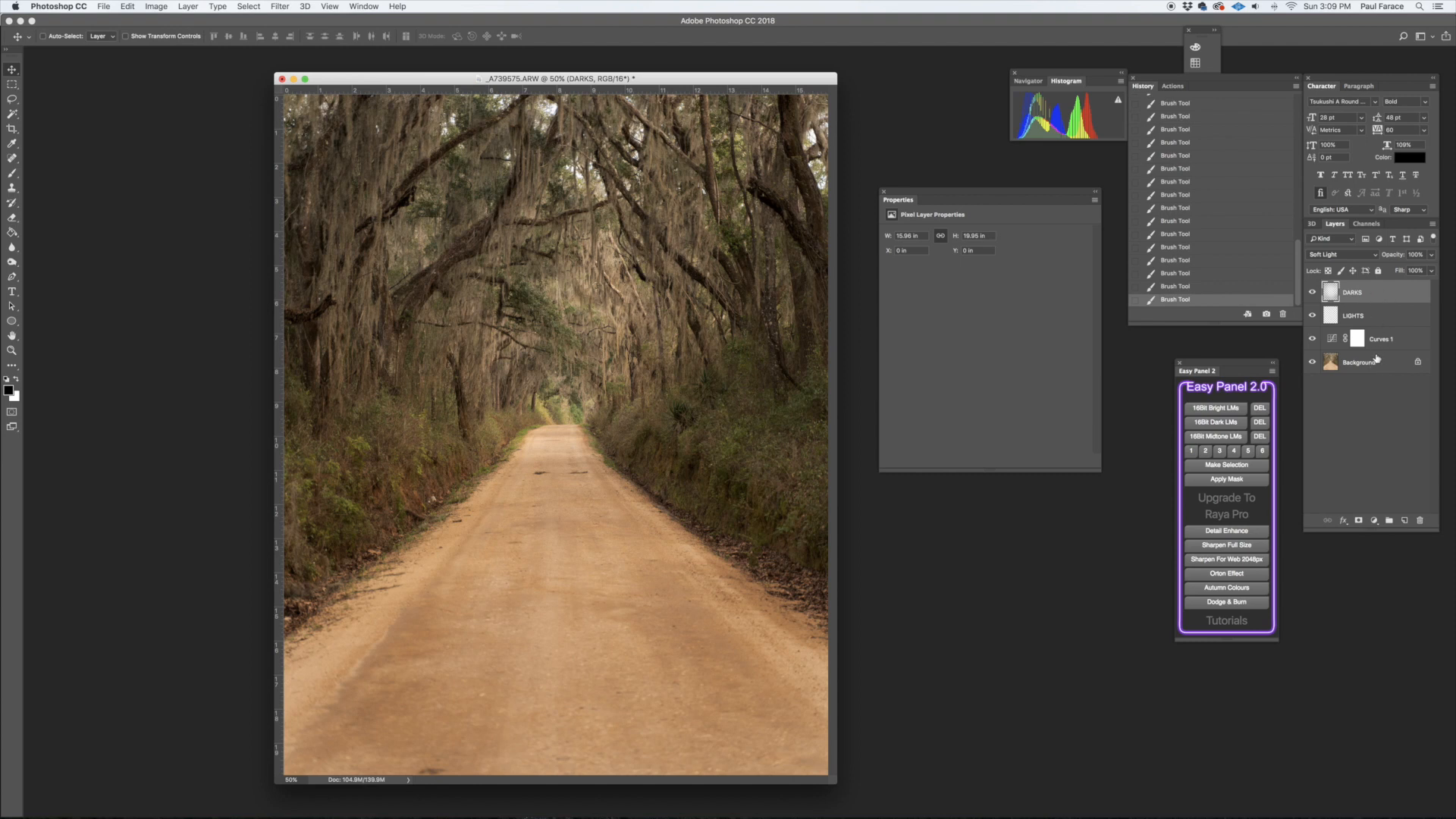
Stamp all visible layers into a new merged Layer 1 with Cmd+Option+Shift+E
left_click(1361, 363)
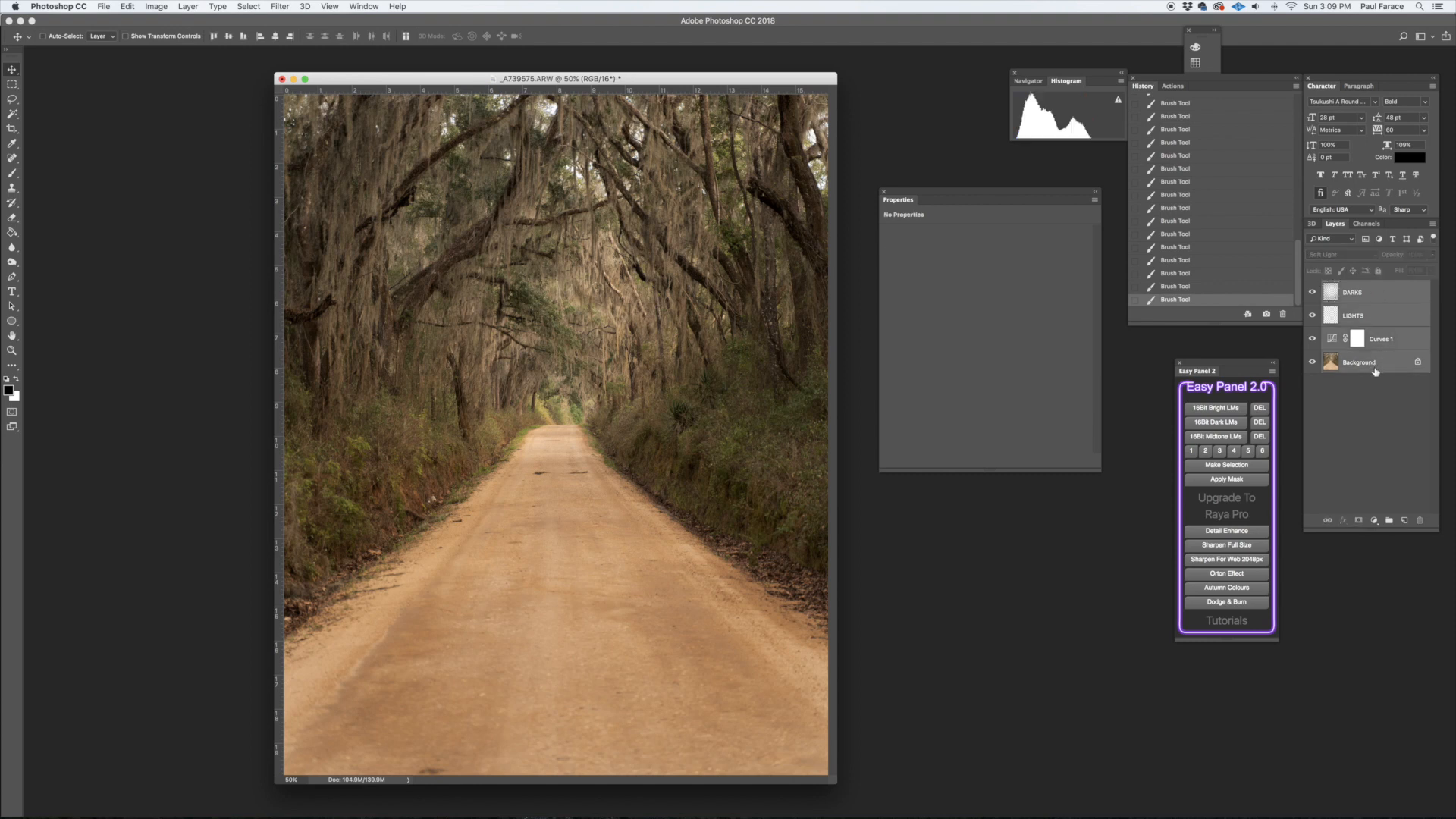
key("cmd+option+shift+e")
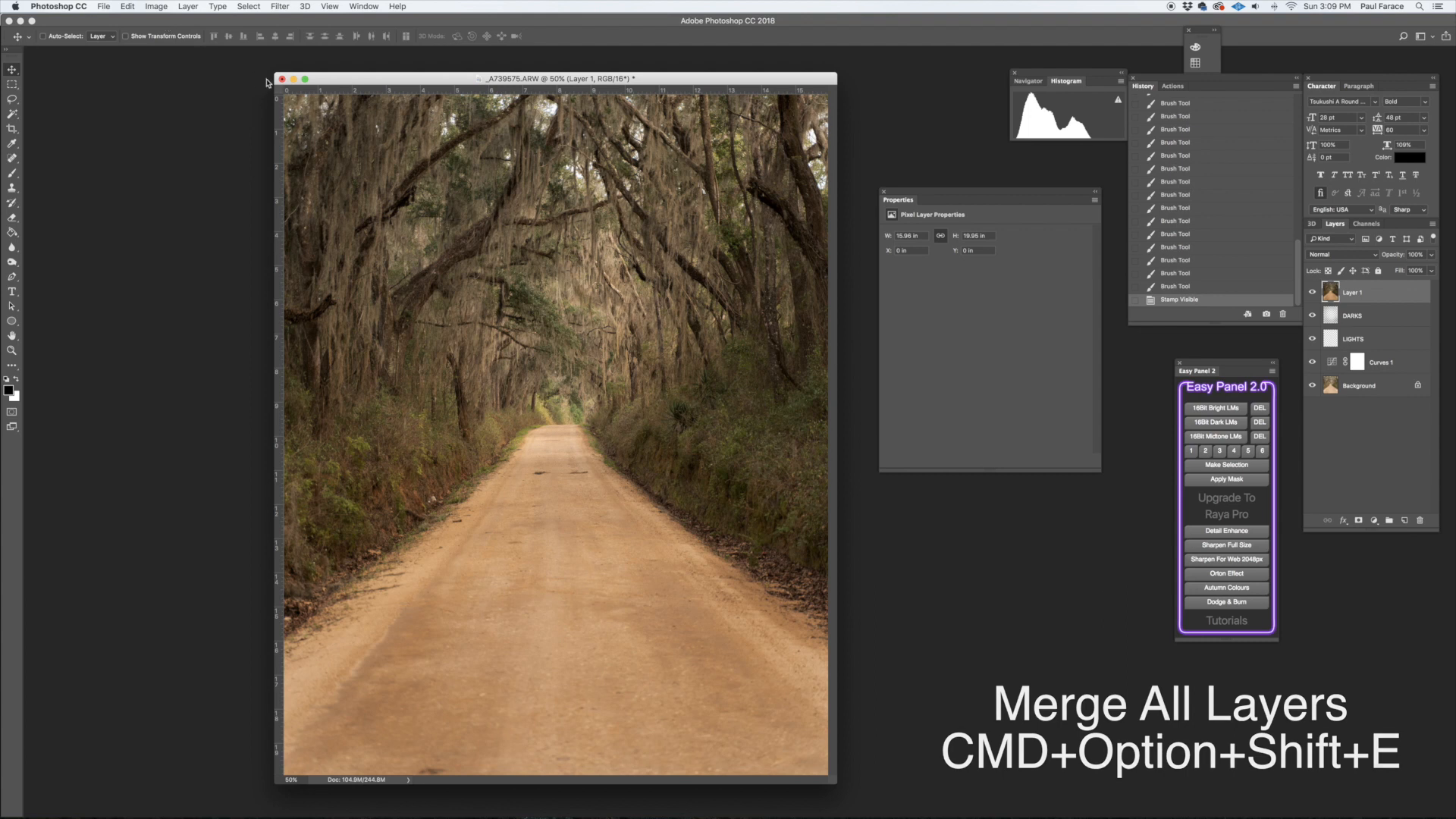
mouse_move(234, 23)
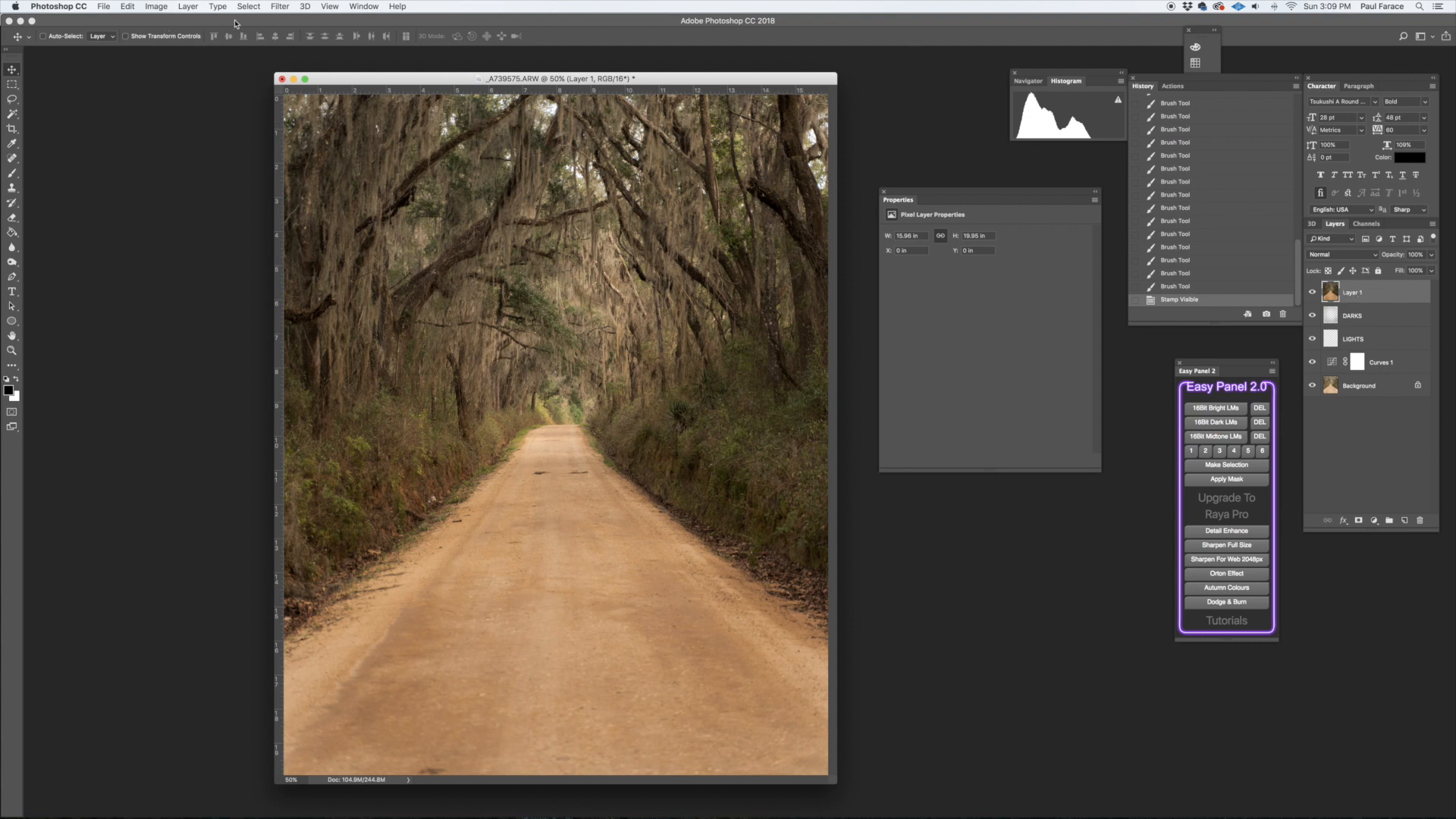
left_click(280, 7)
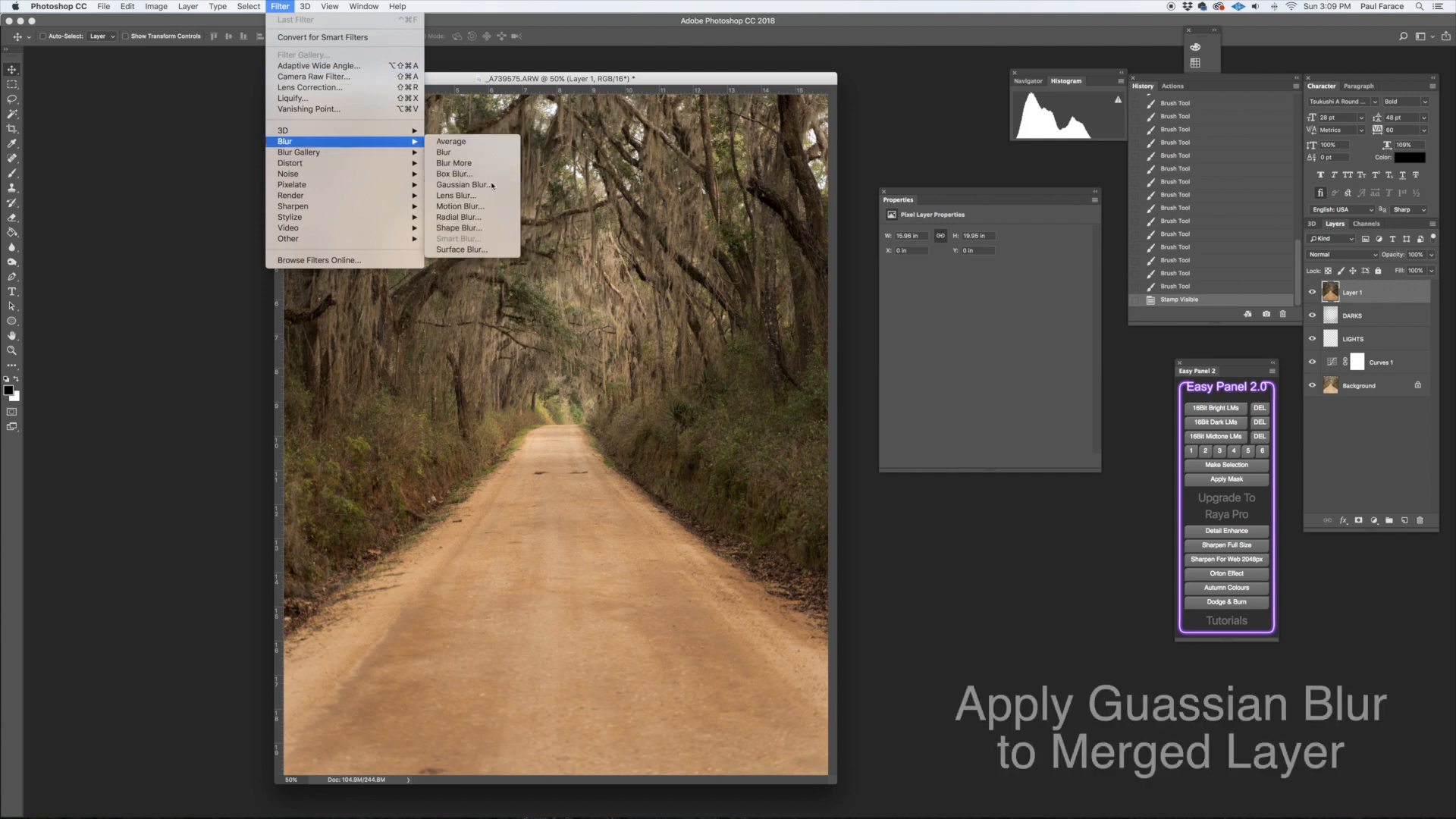
Apply a 24-pixel Gaussian Blur to Layer 1
left_click(459, 183)
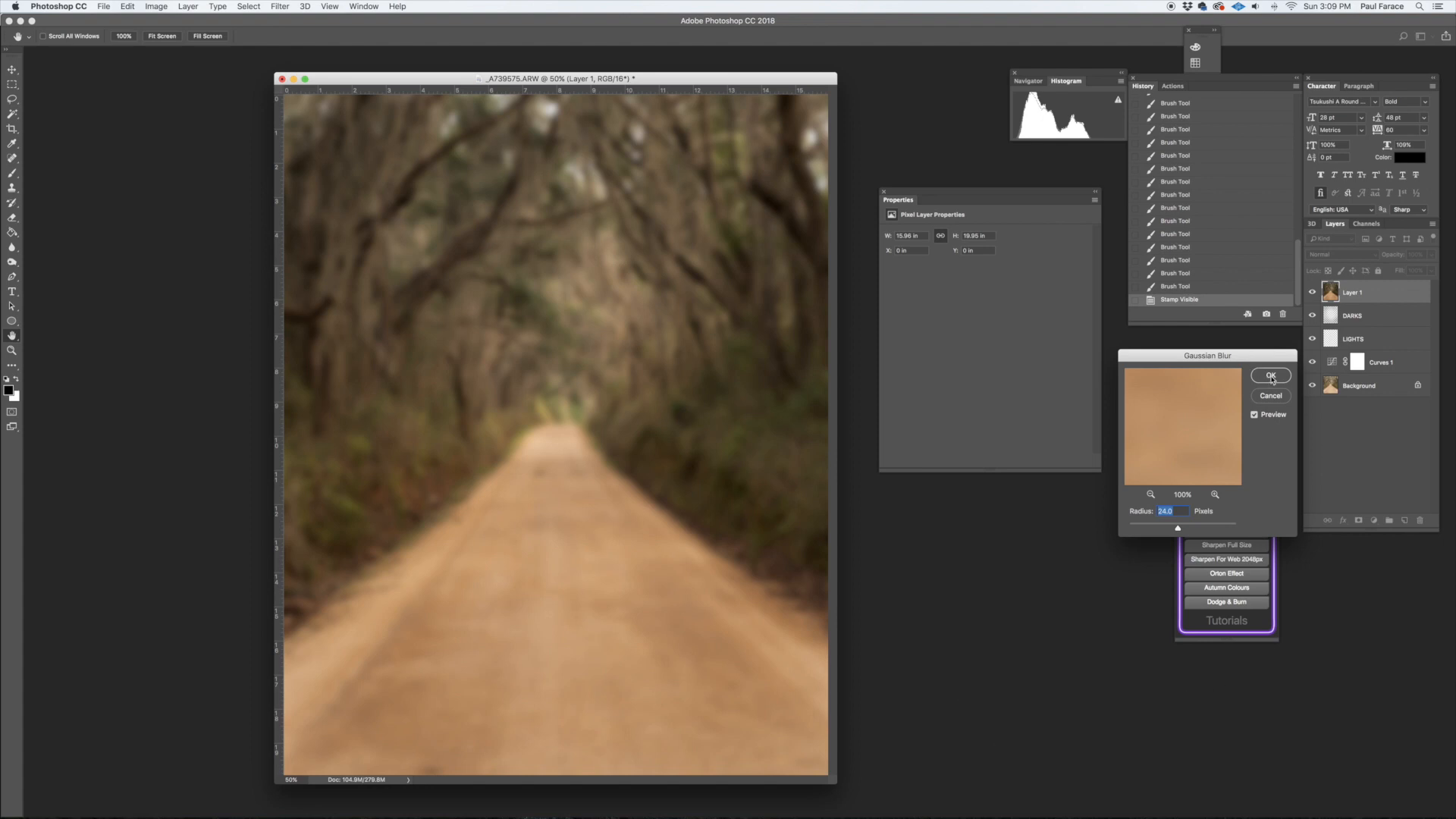
left_click(1271, 376)
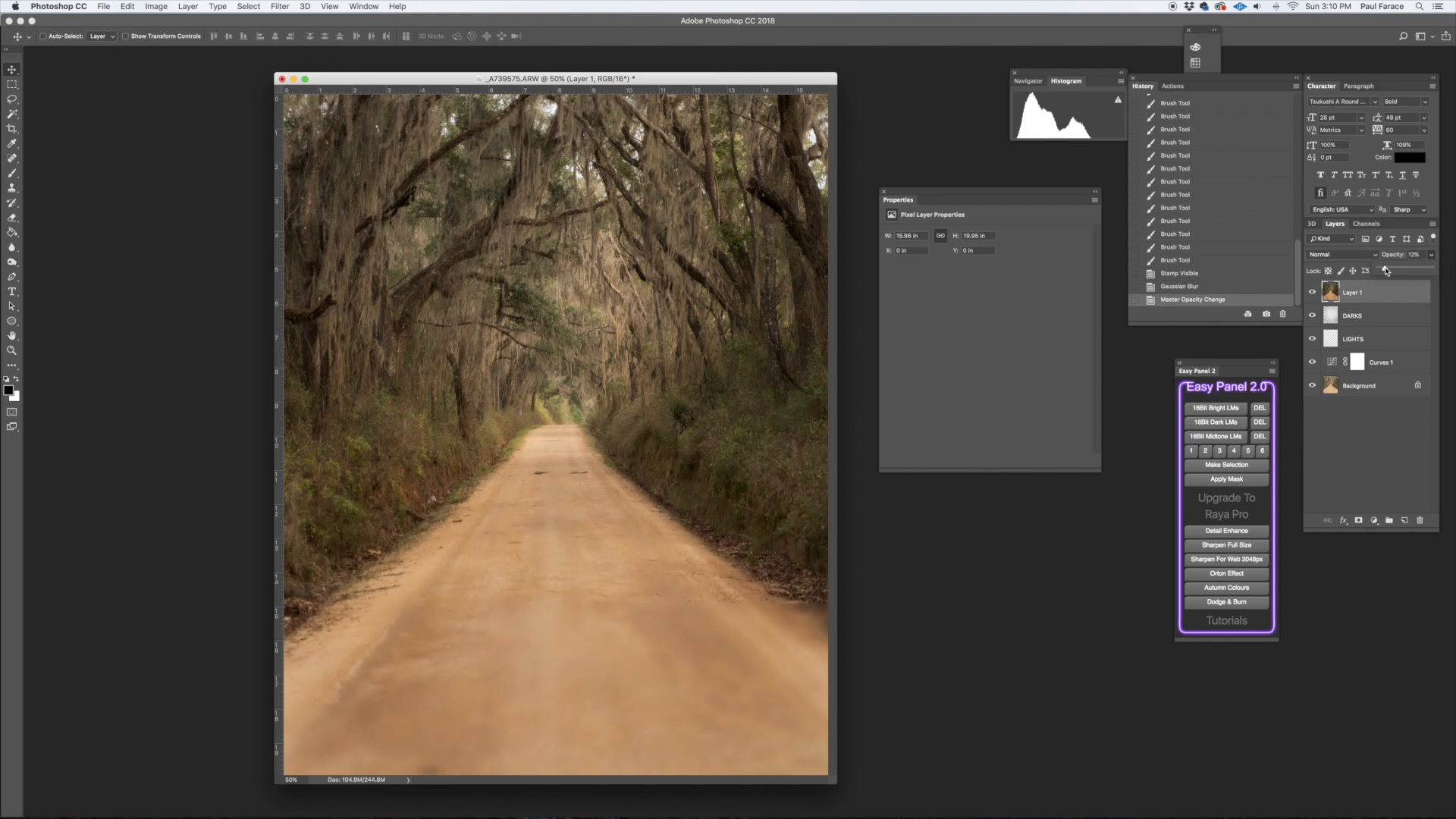
Raise Layer 1's opacity and switch its blend mode to Soft Light
left_click(1416, 255)
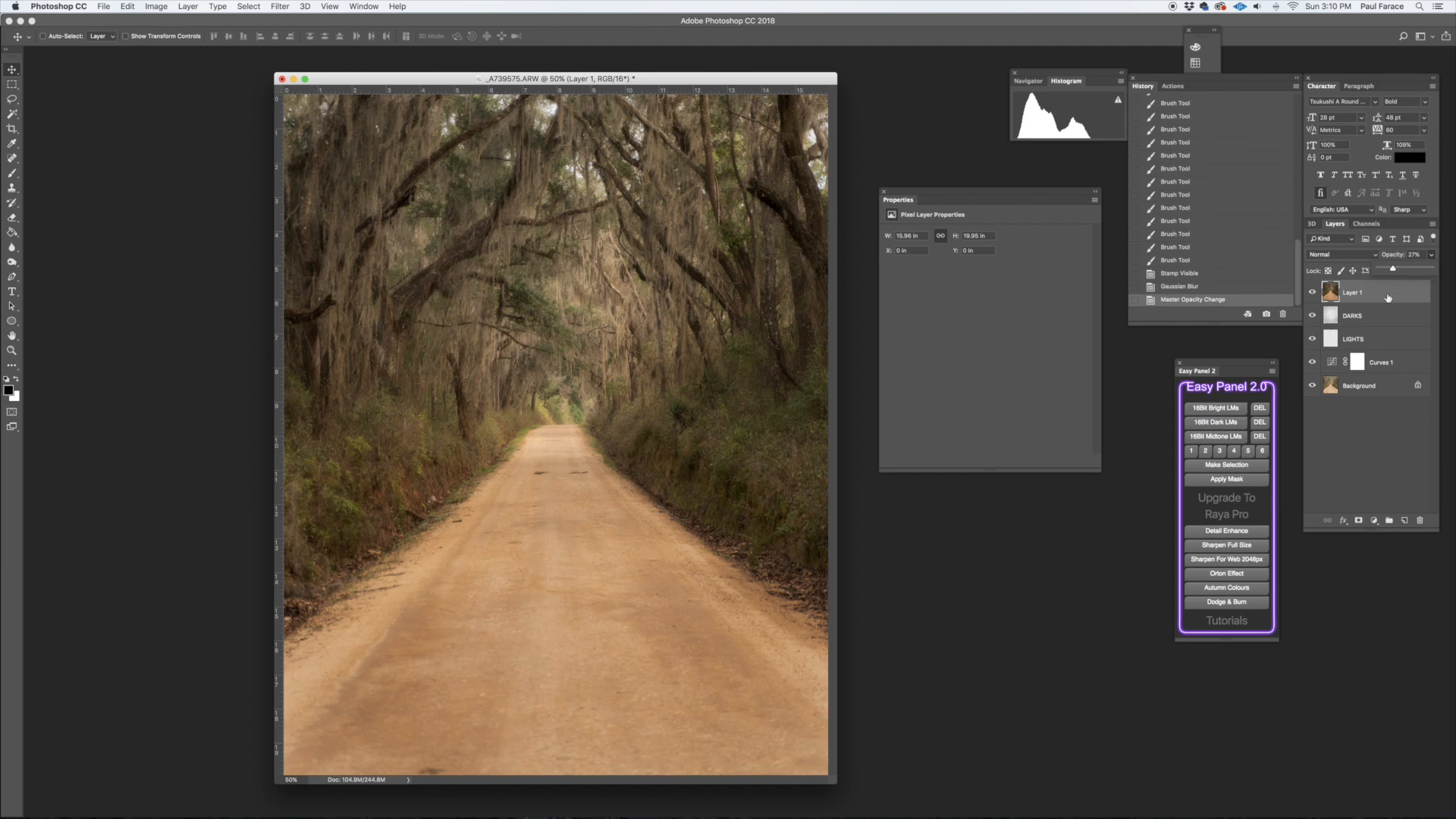
mouse_move(1385, 288)
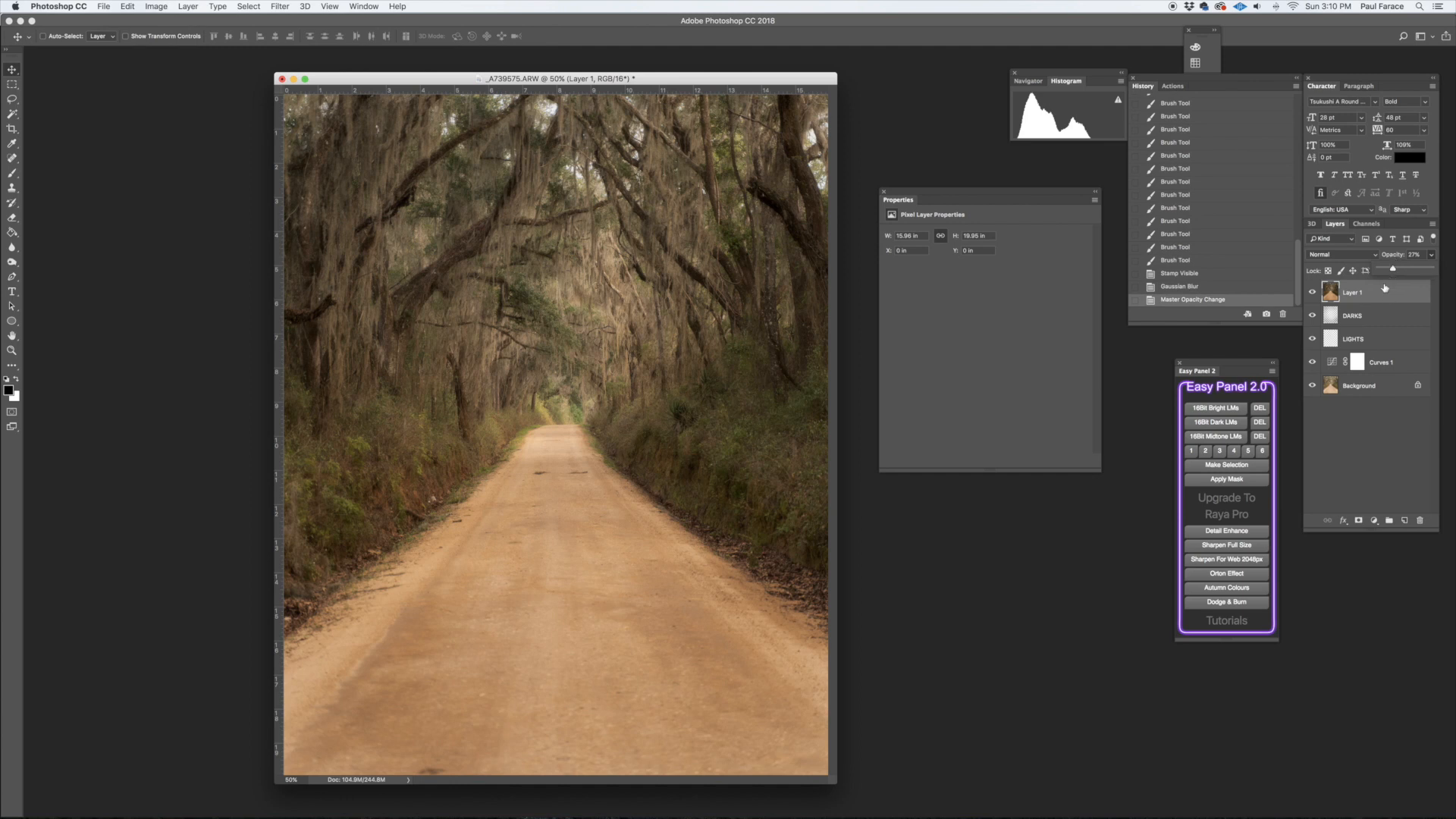
mouse_move(1382, 293)
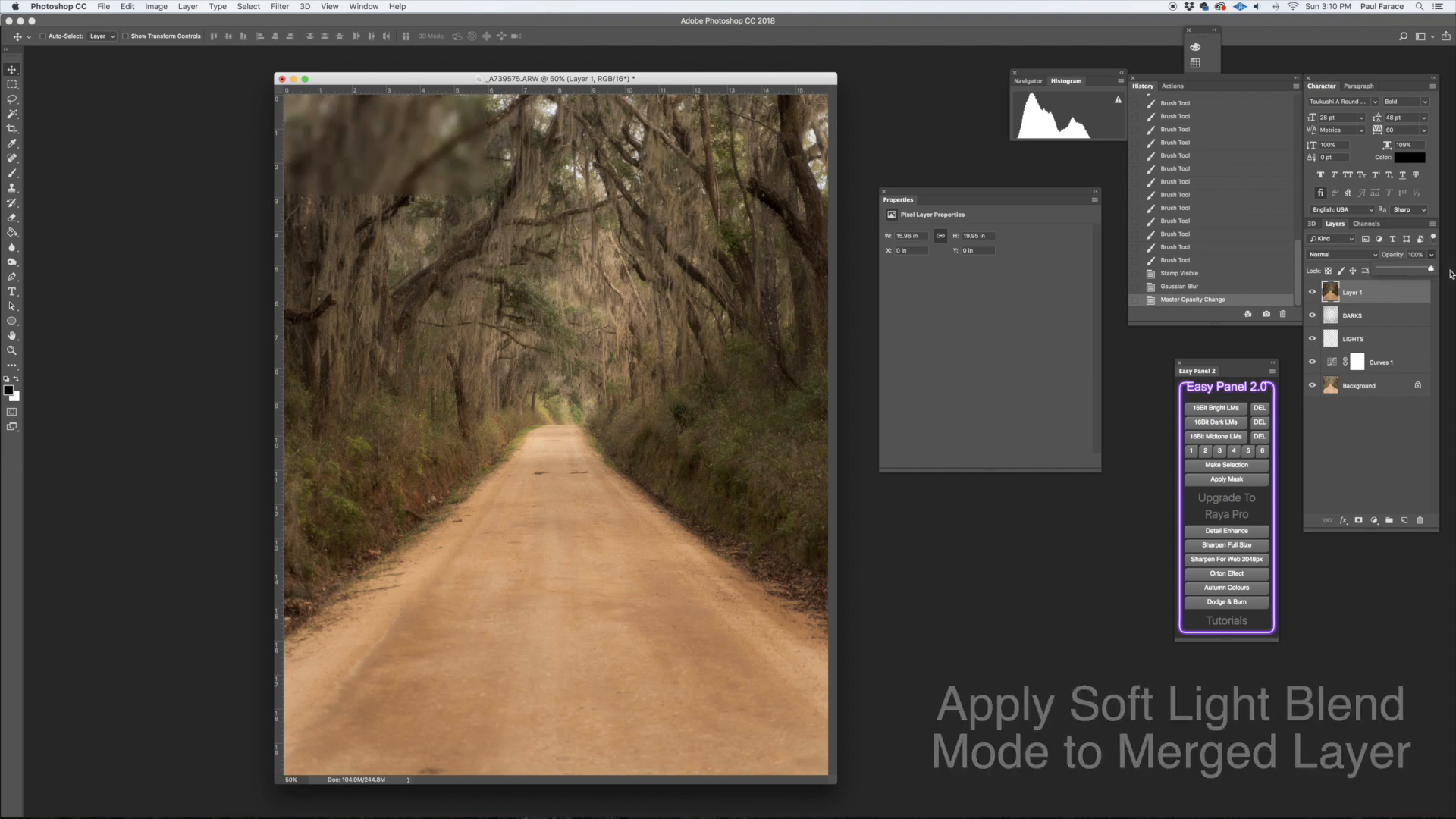
left_click(1340, 255)
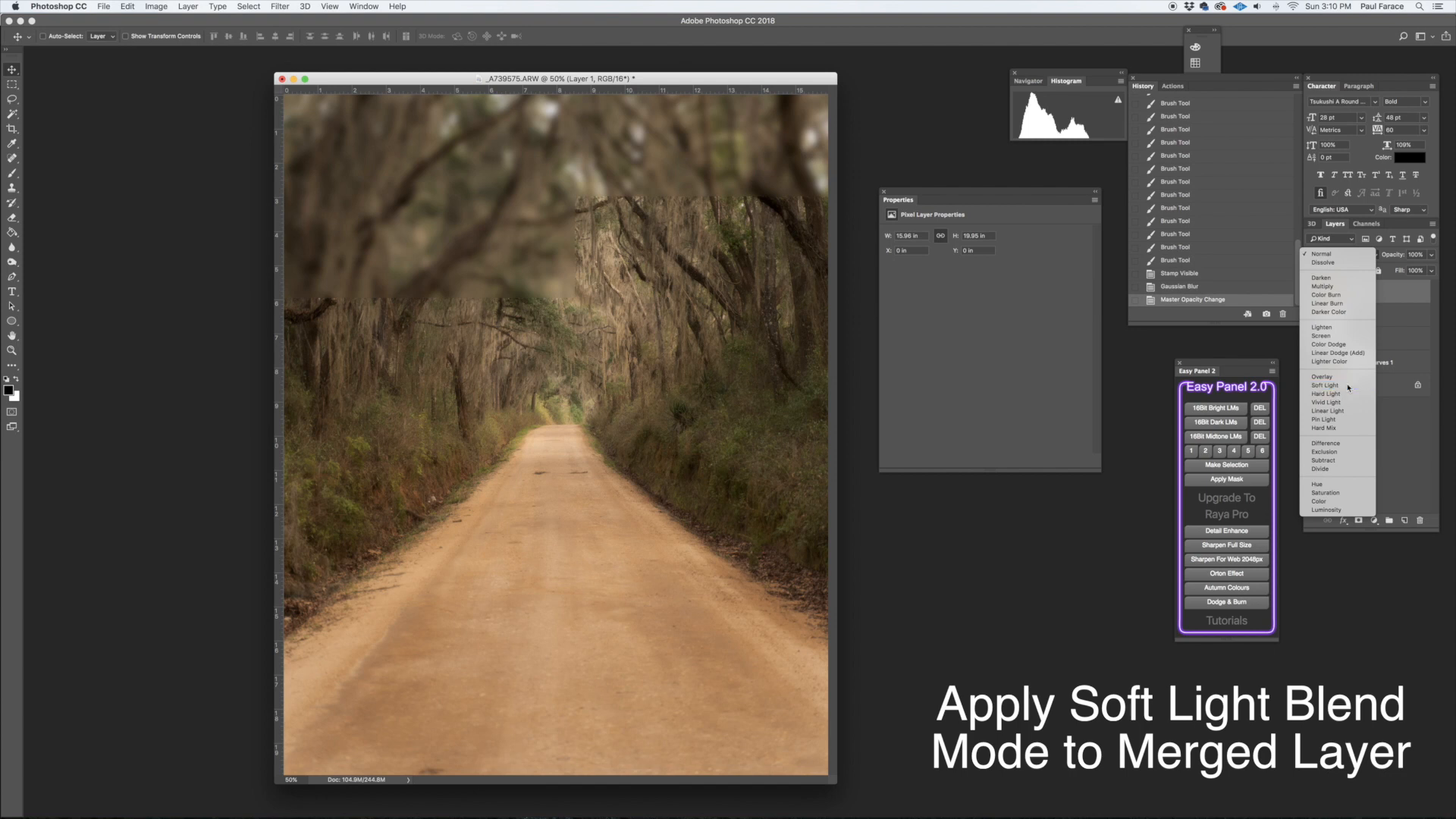
left_click(1323, 386)
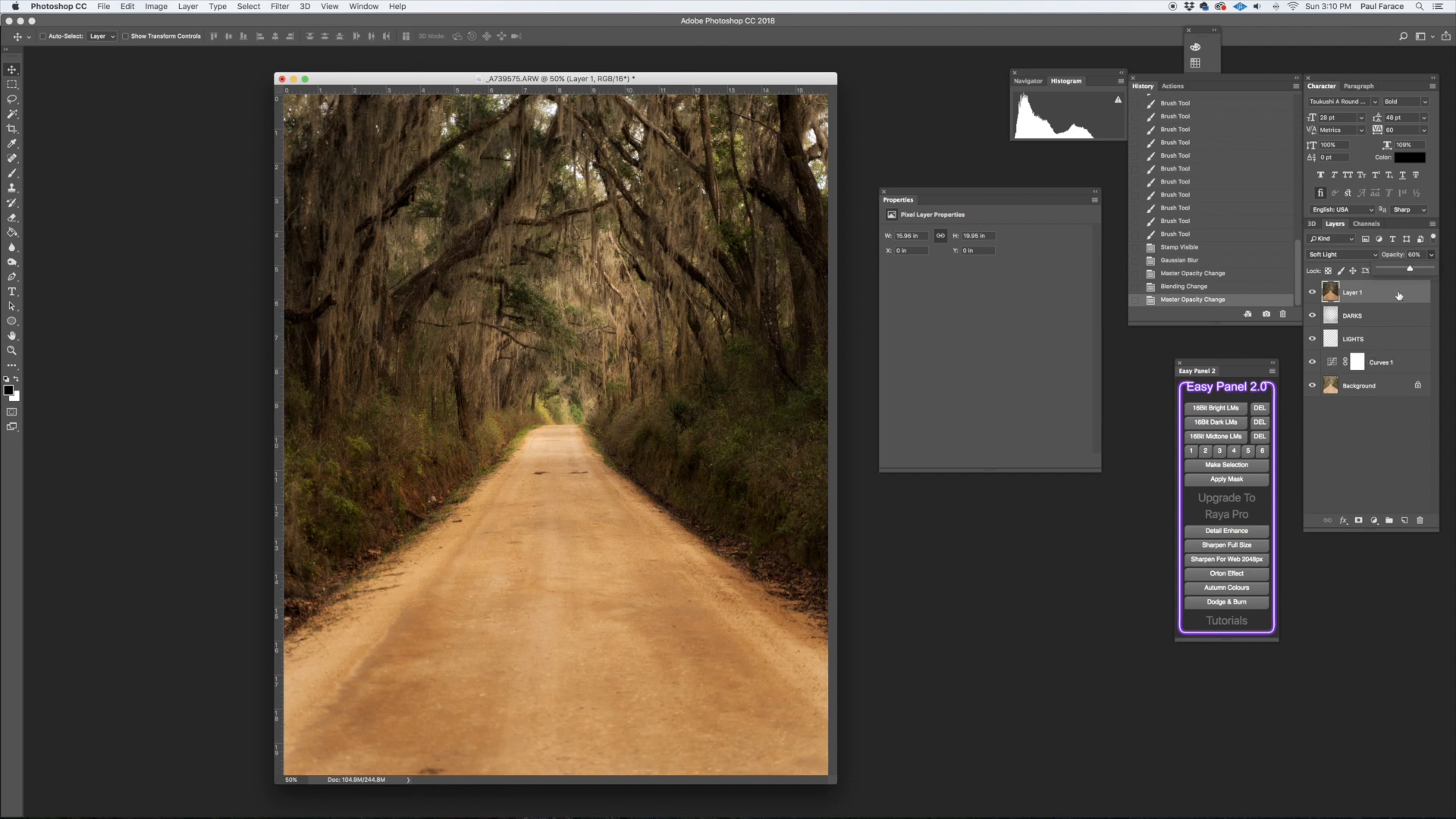
Add a Levels adjustment layer and lift its darkest output tones slightly
left_click(1375, 520)
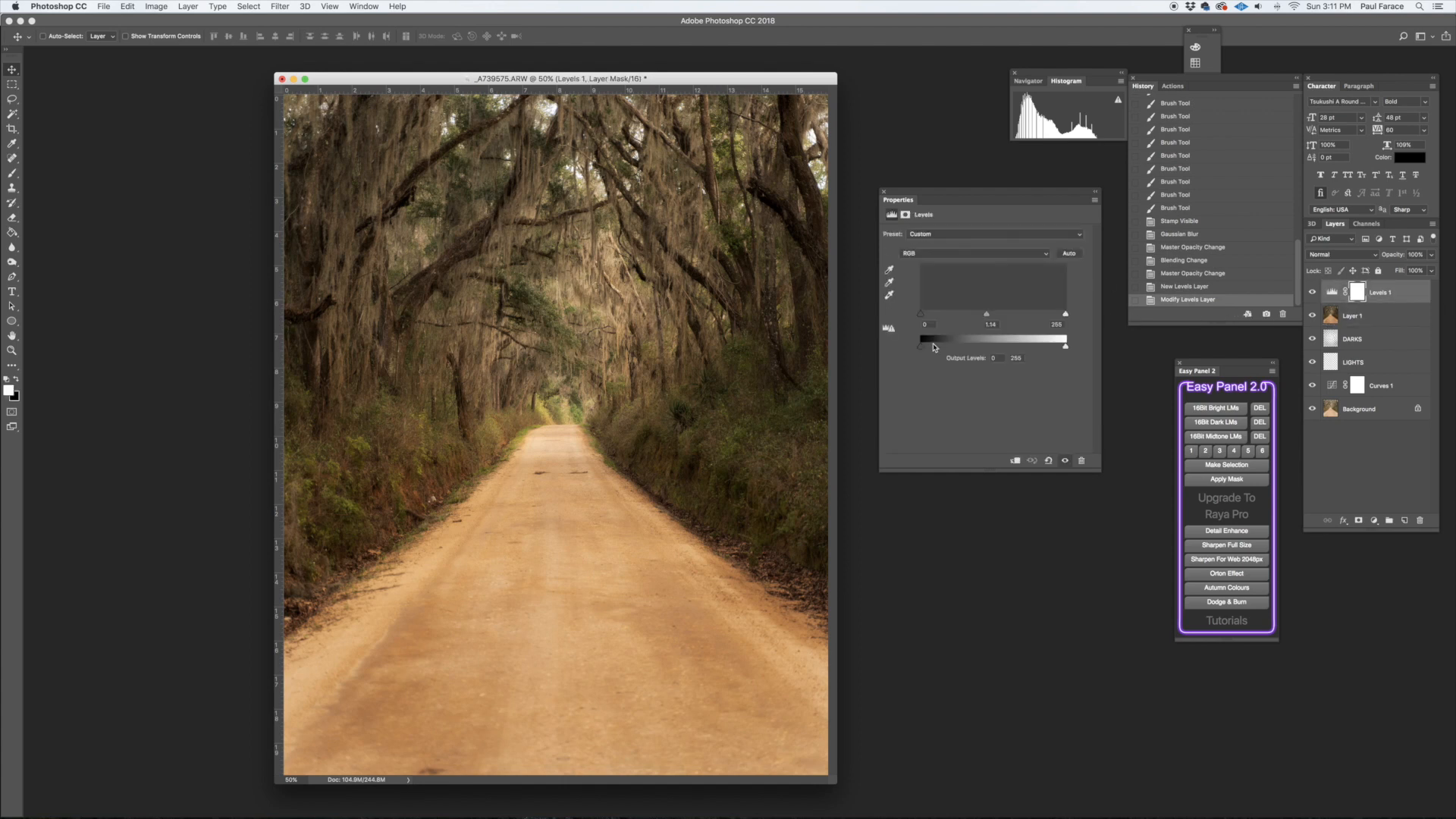
left_click_drag(923, 348, 926, 348)
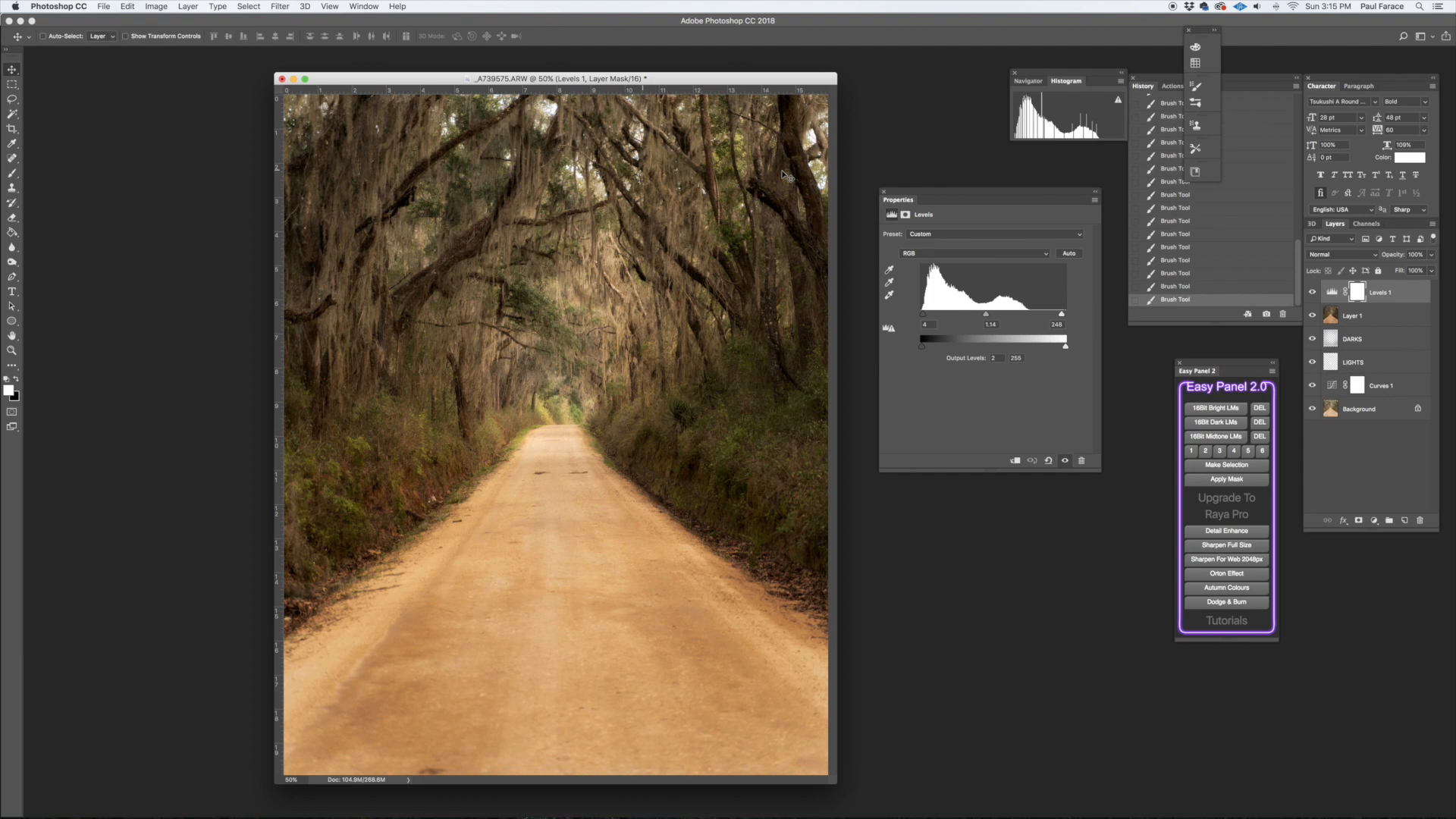
mouse_move(796, 71)
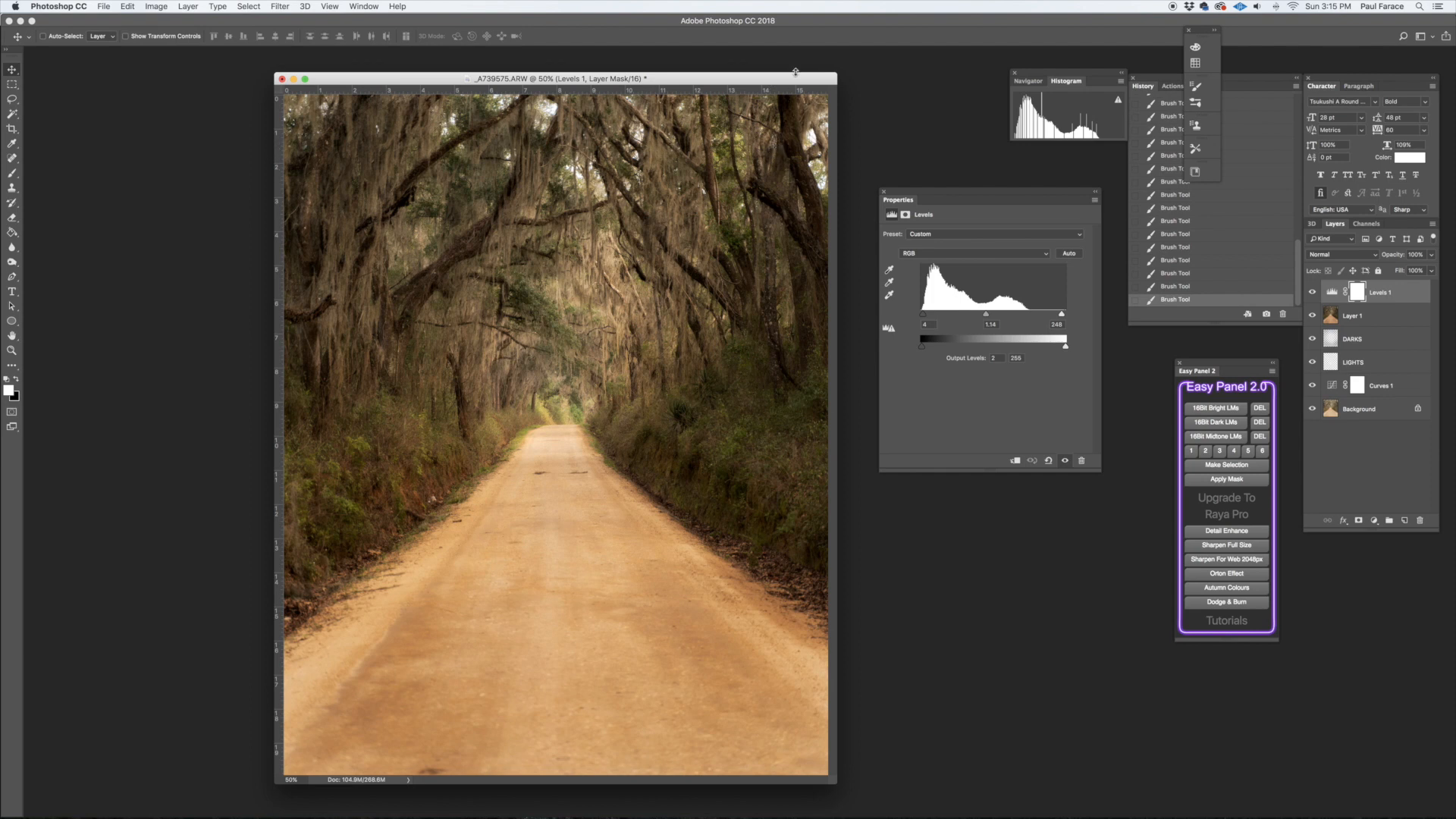
mouse_move(795, 82)
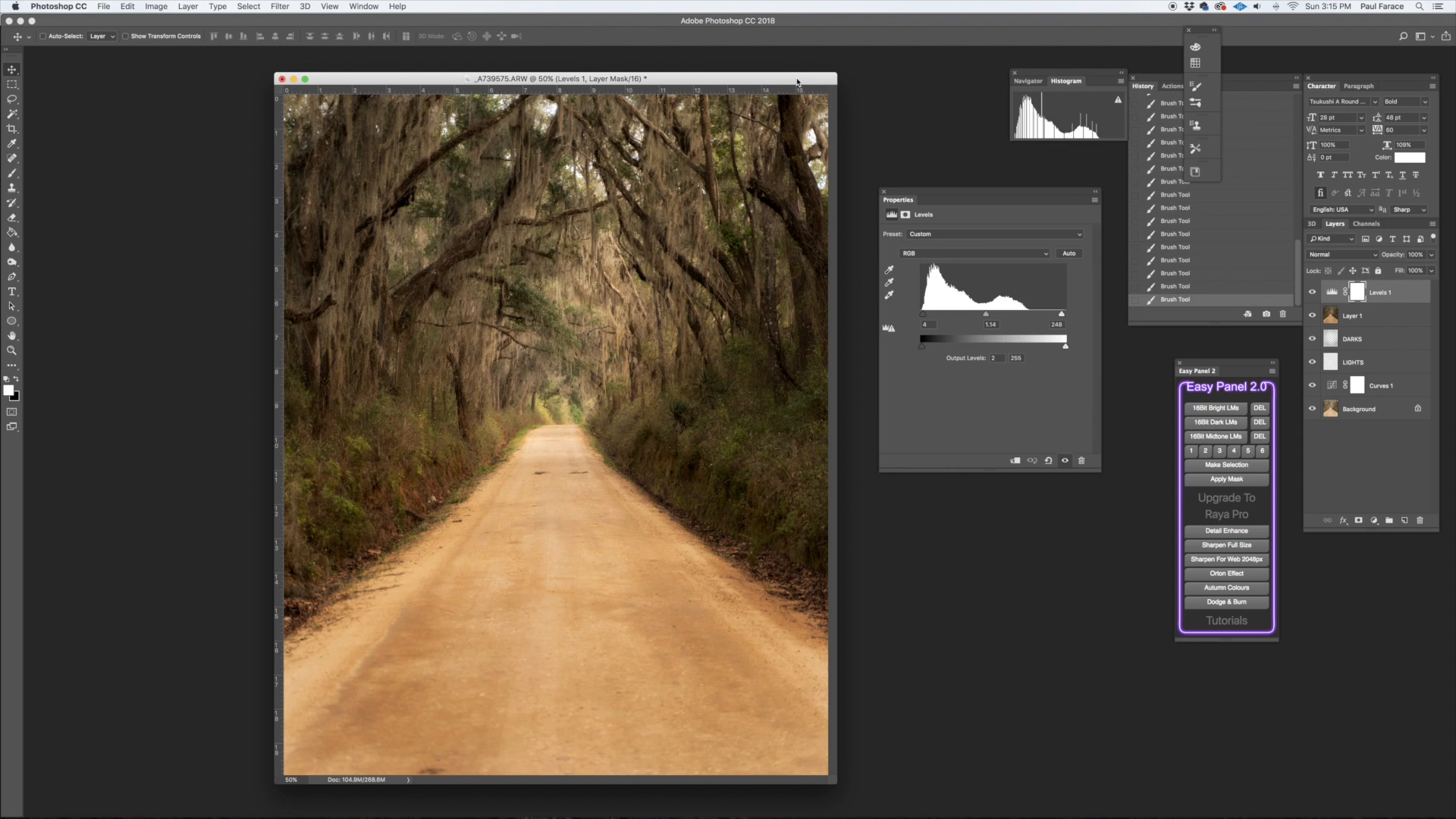
Close the Photoshop file and tighten the Lightroom crop to 3441 × 4301 pixels
left_click(103, 7)
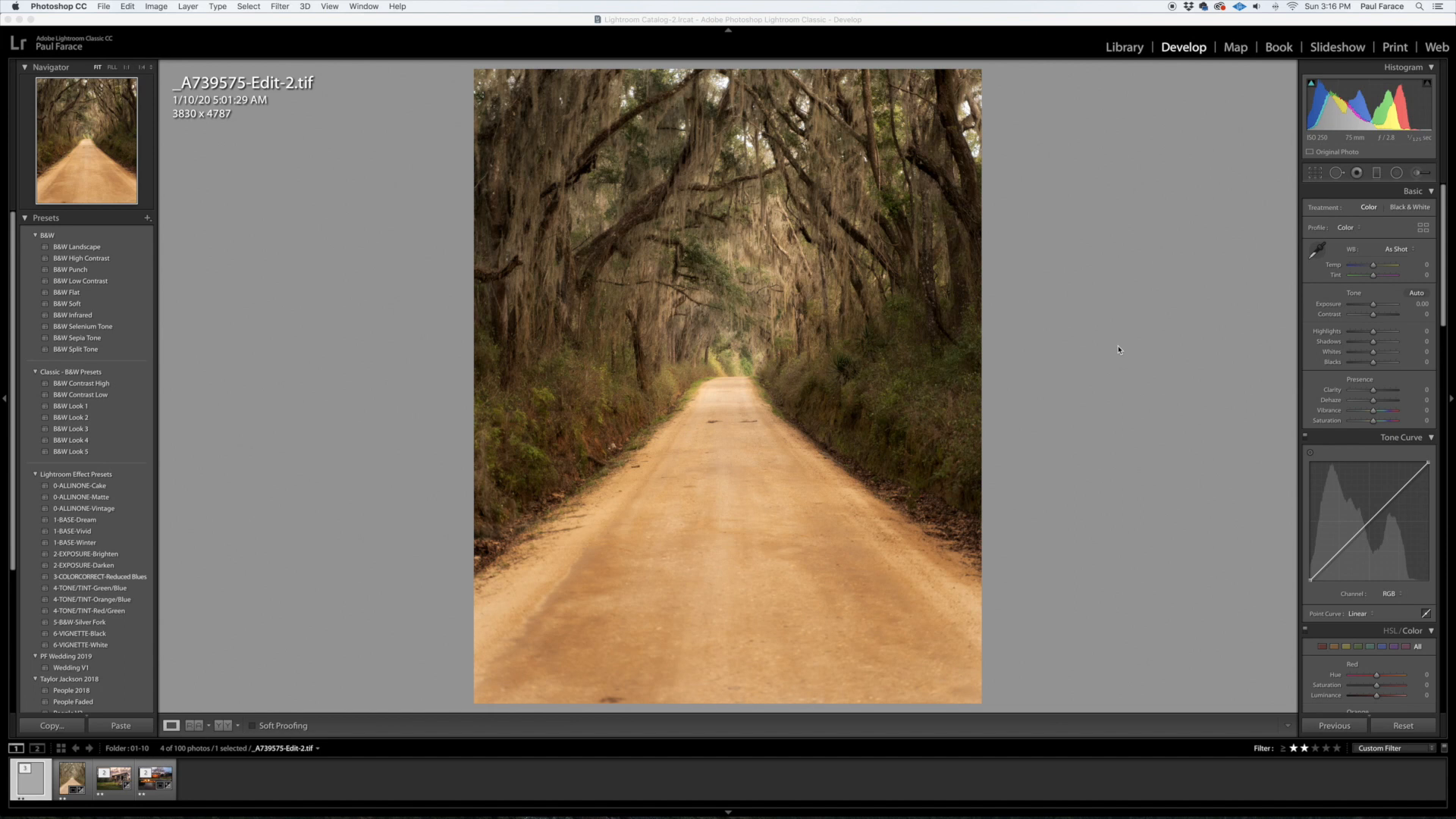
mouse_move(1315, 177)
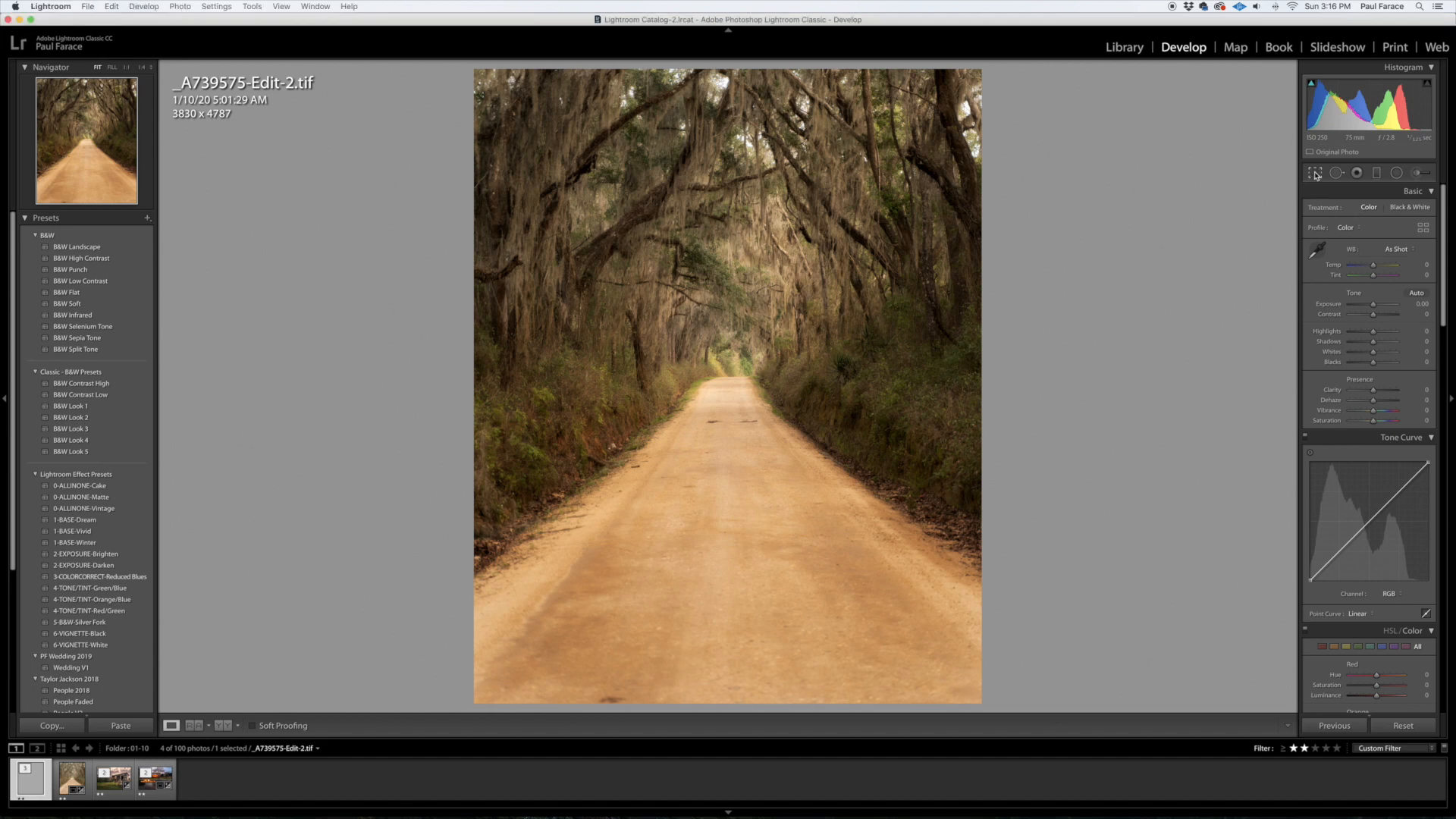
left_click(1316, 172)
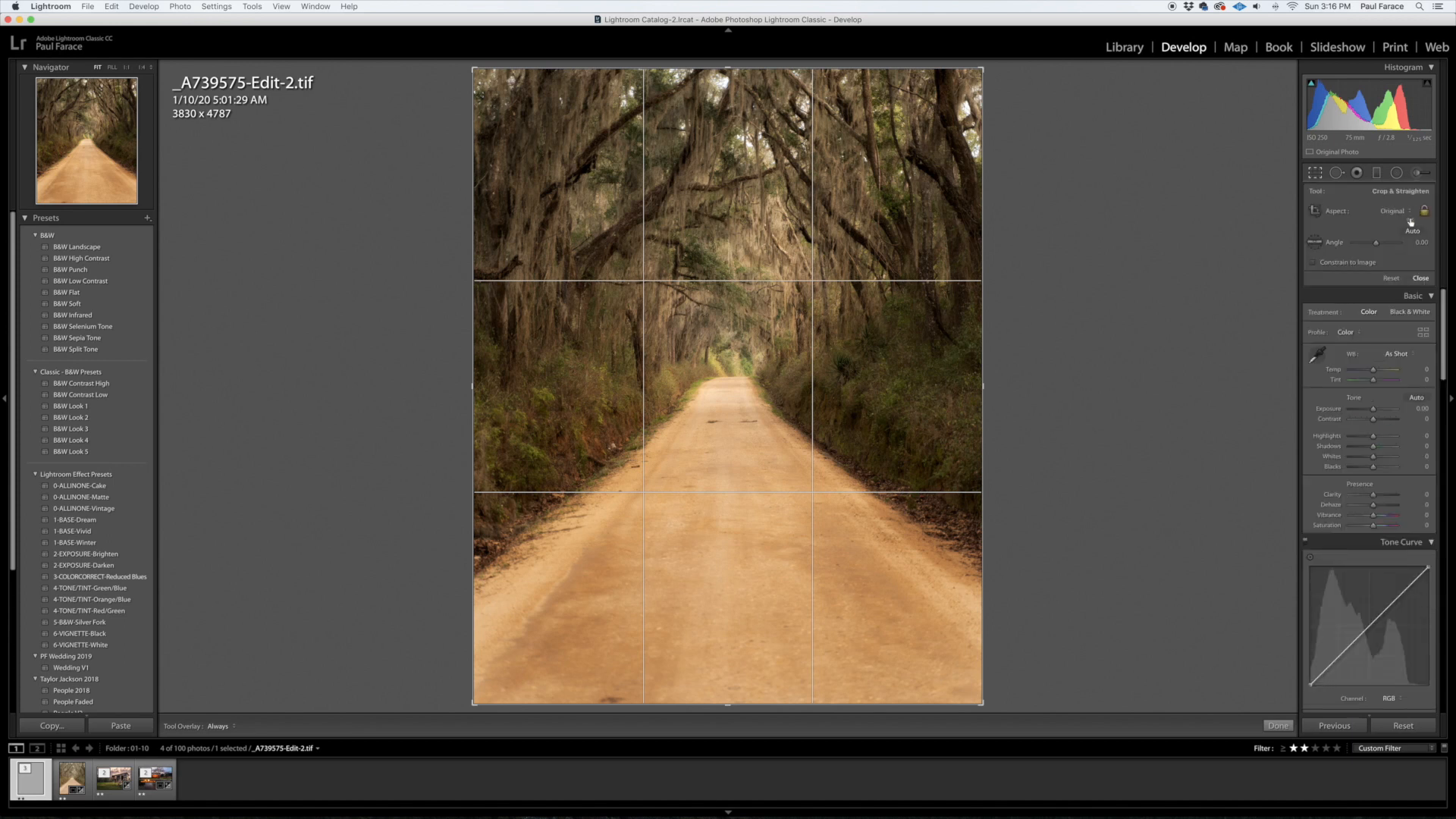
left_click(1392, 211)
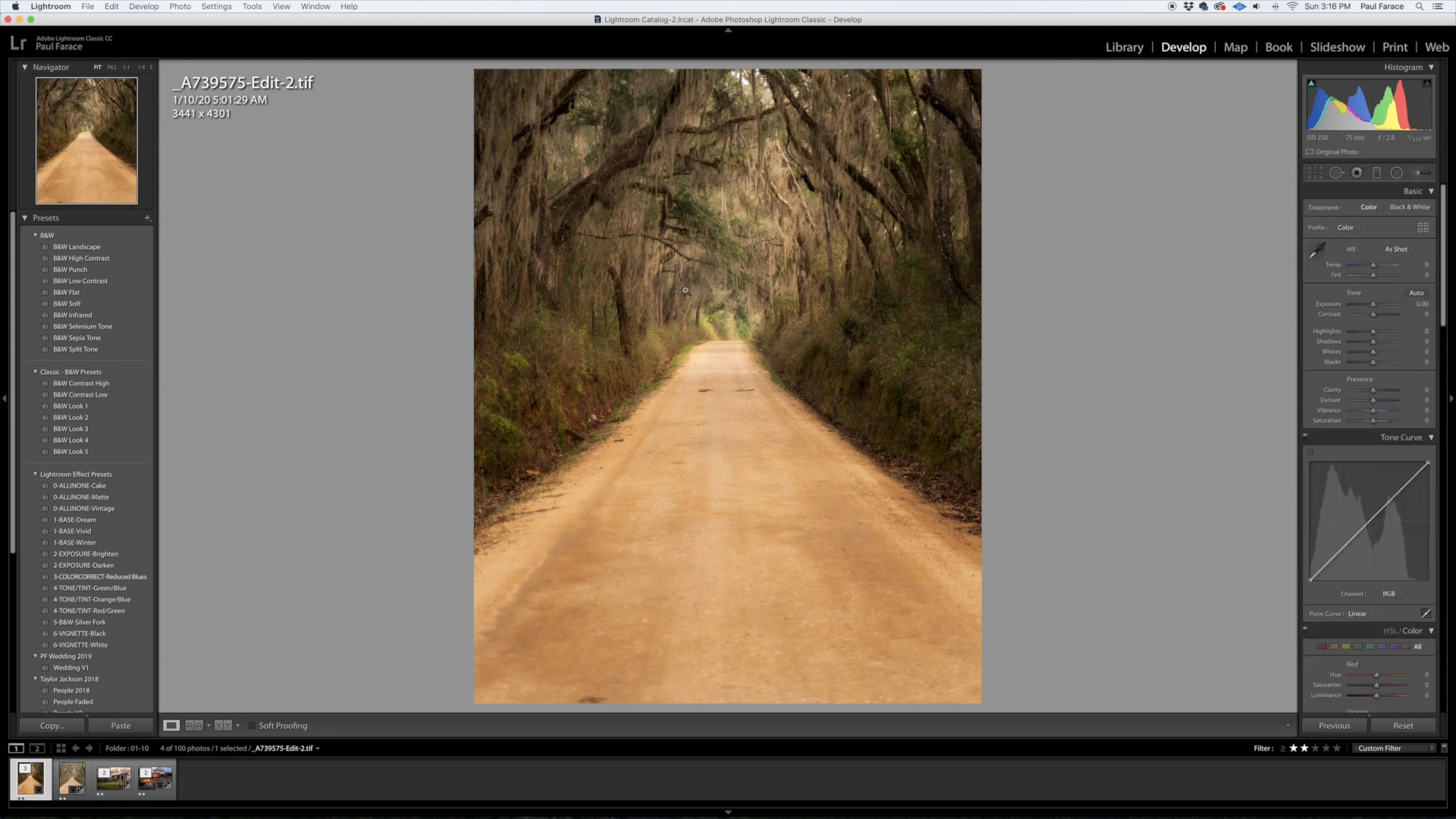
mouse_move(1173, 273)
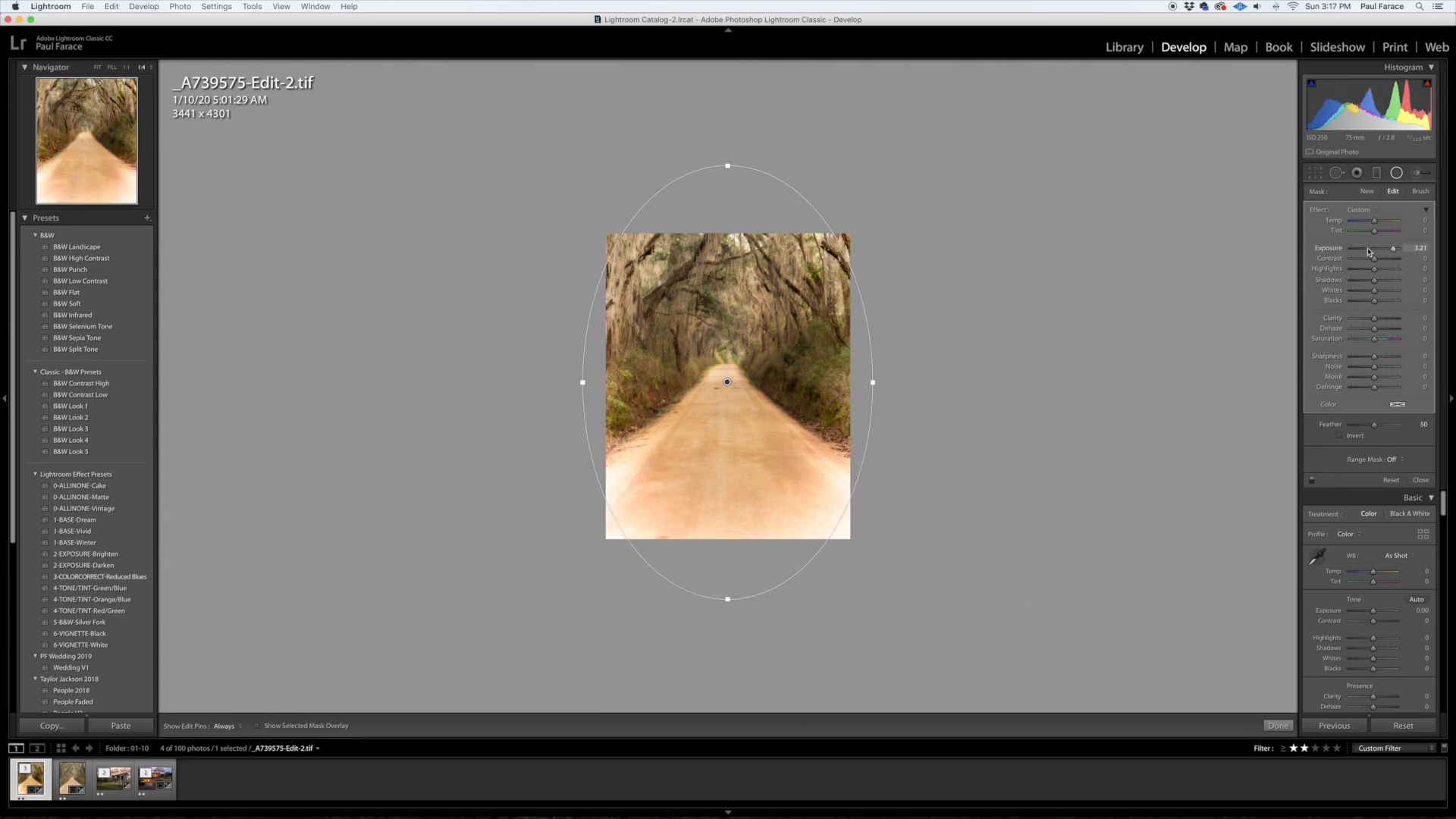
Set the oval radial filter's Exposure to about -0.59 to darken the edges
left_click_drag(1393, 248, 1370, 248)
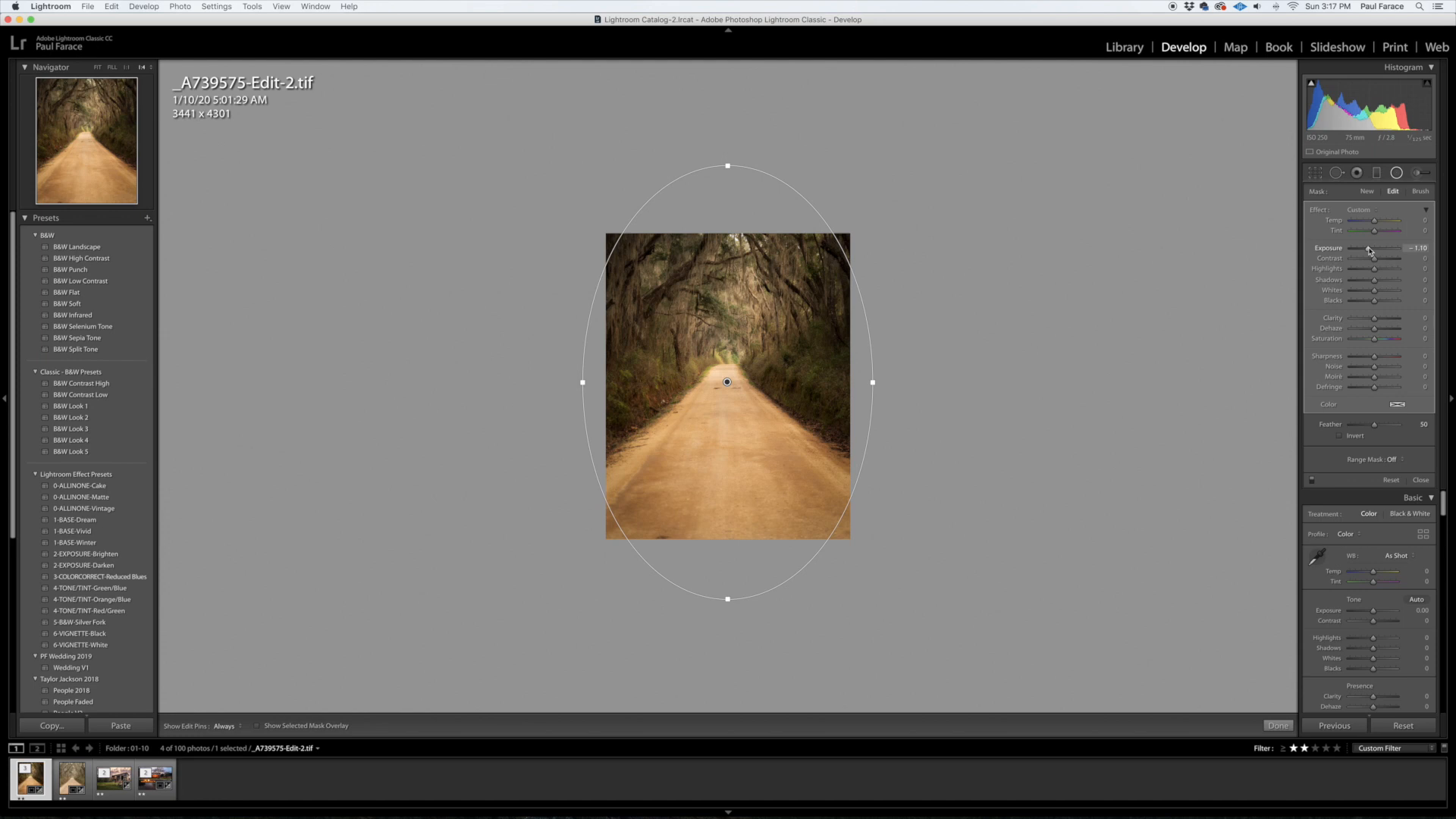
left_click_drag(1383, 248, 1389, 248)
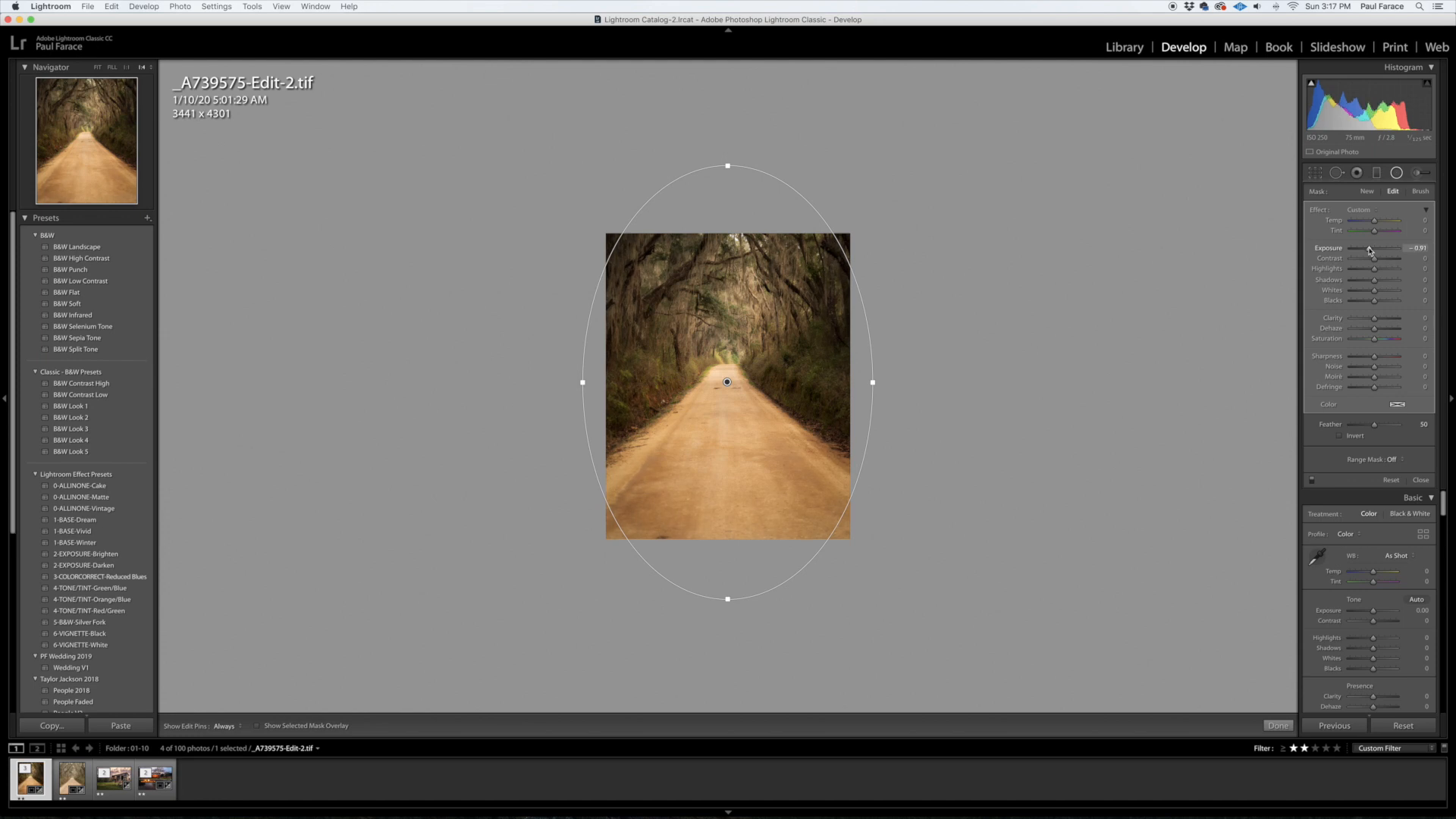
left_click_drag(1383, 248, 1390, 248)
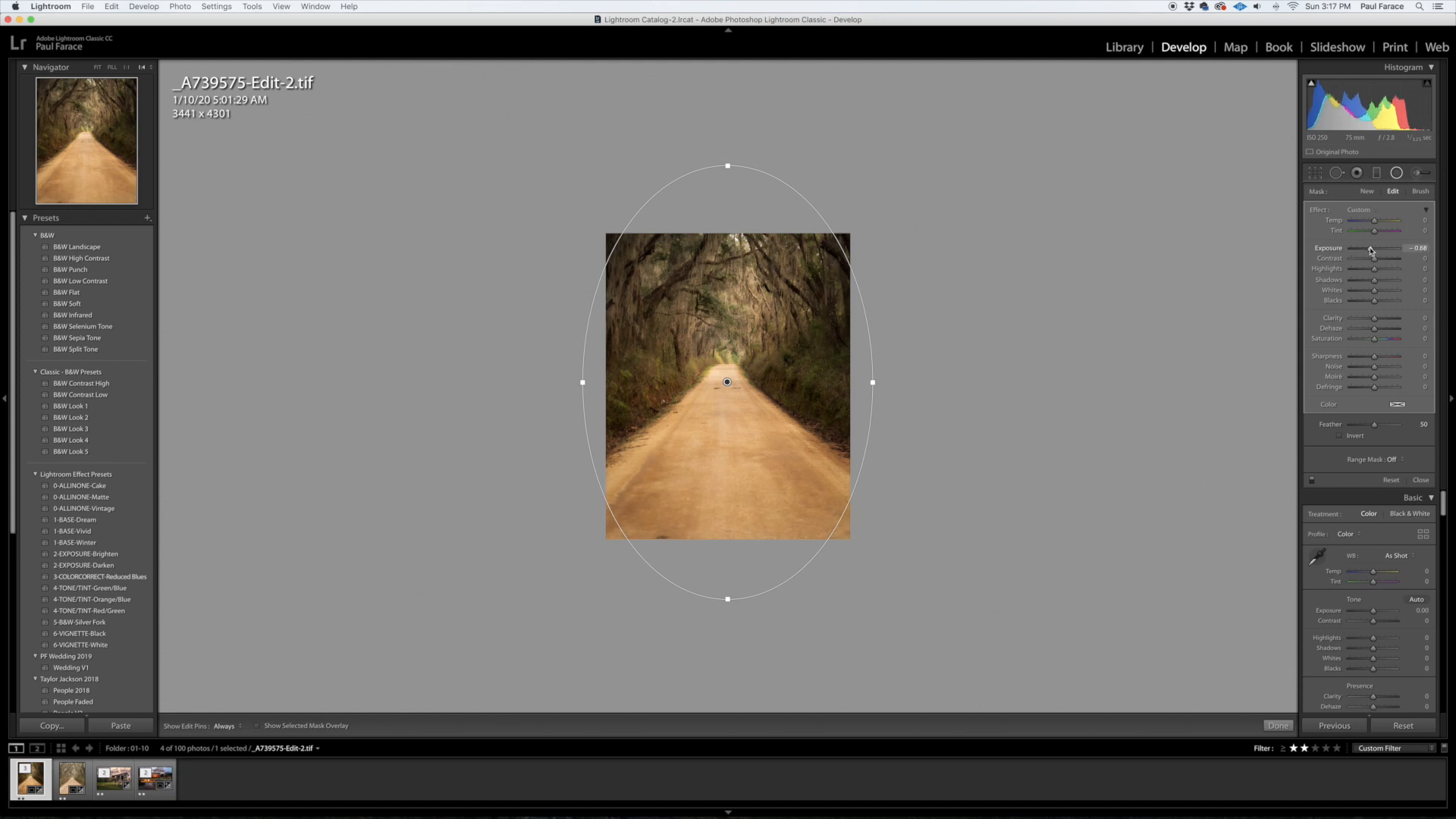
left_click_drag(1377, 248, 1384, 248)
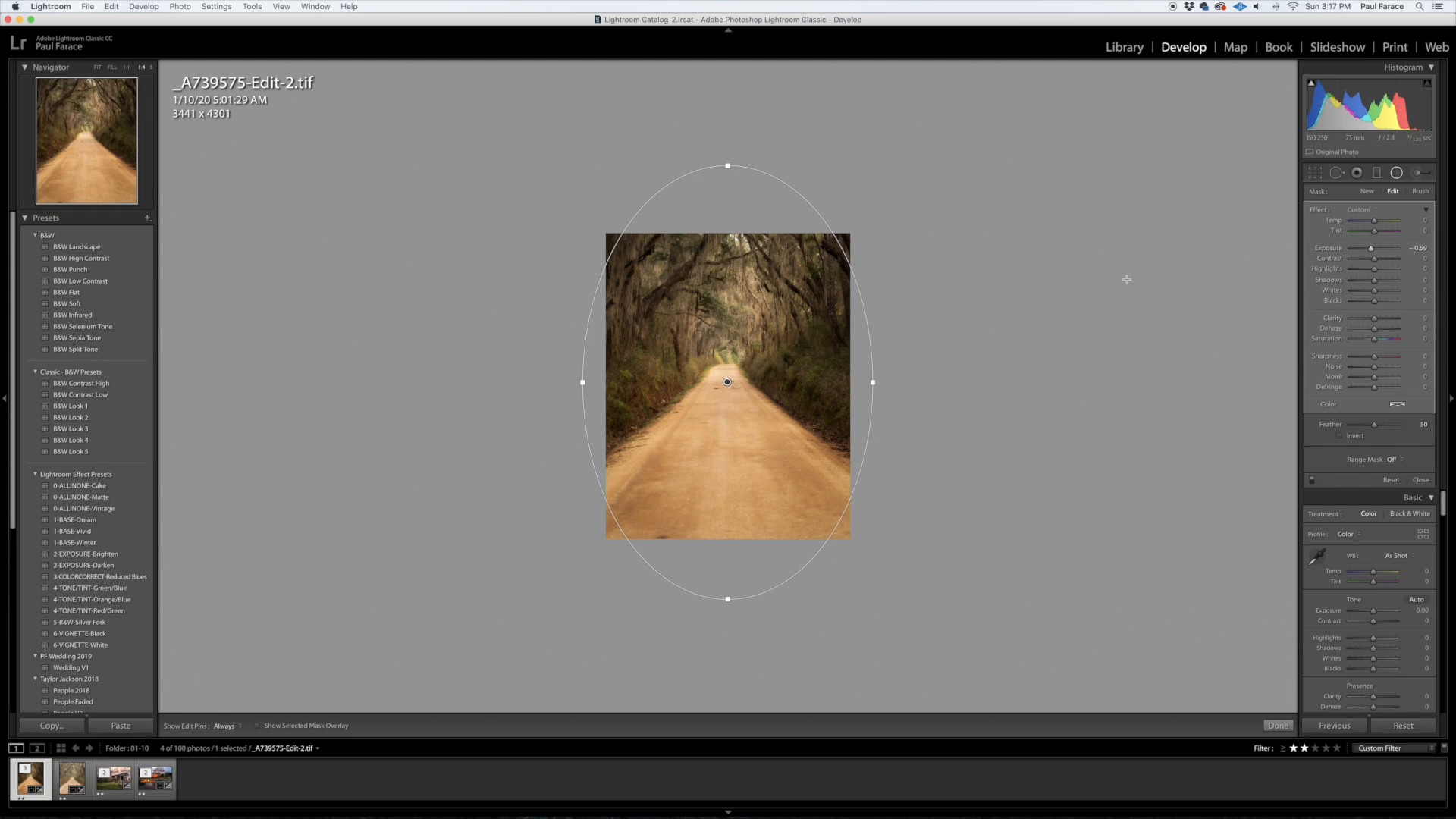
mouse_move(1402, 198)
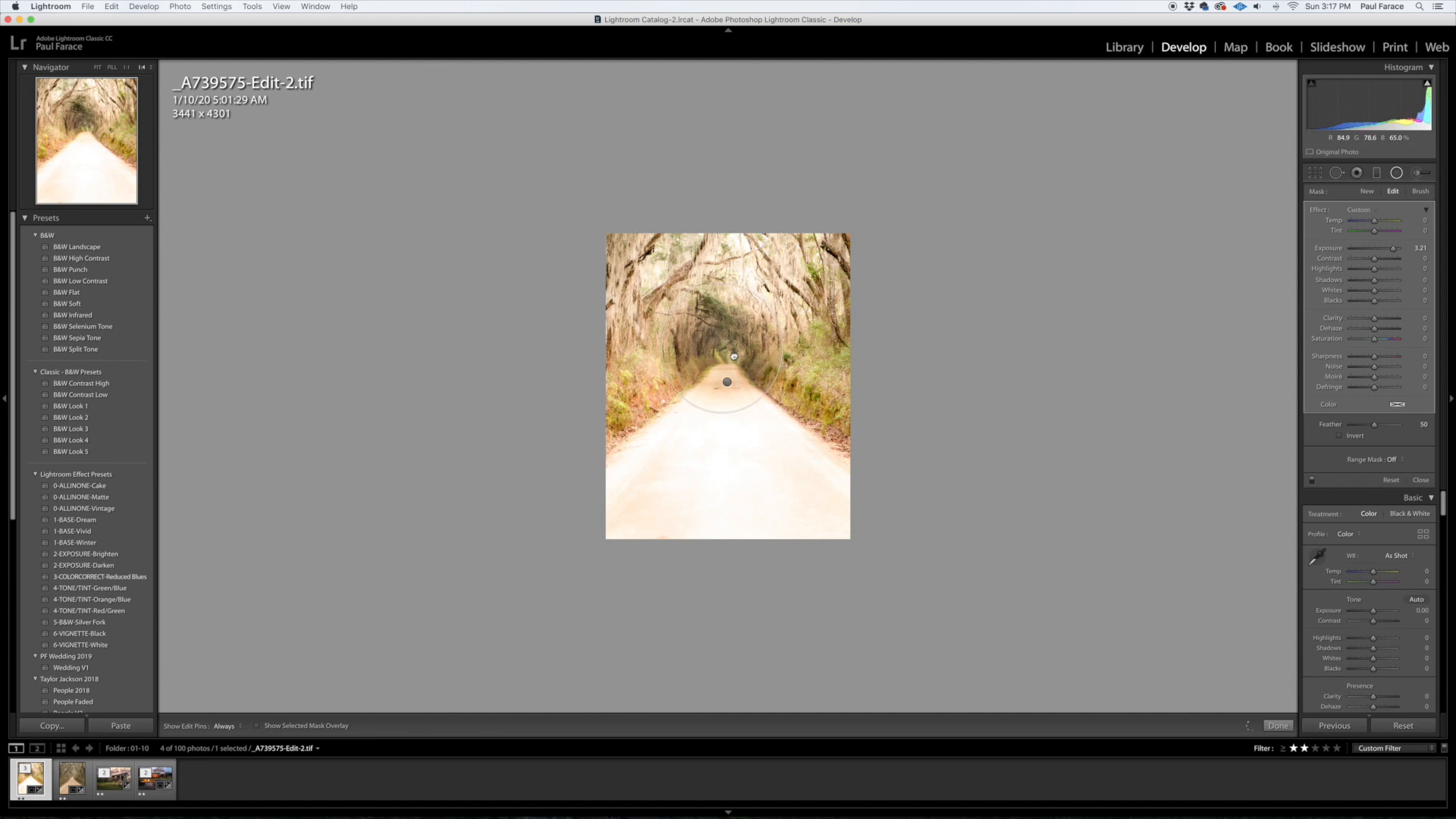
Make the second radial filter an inverted tall oval with Feather 62, gentle exposure and tuned clarity
left_click(1343, 435)
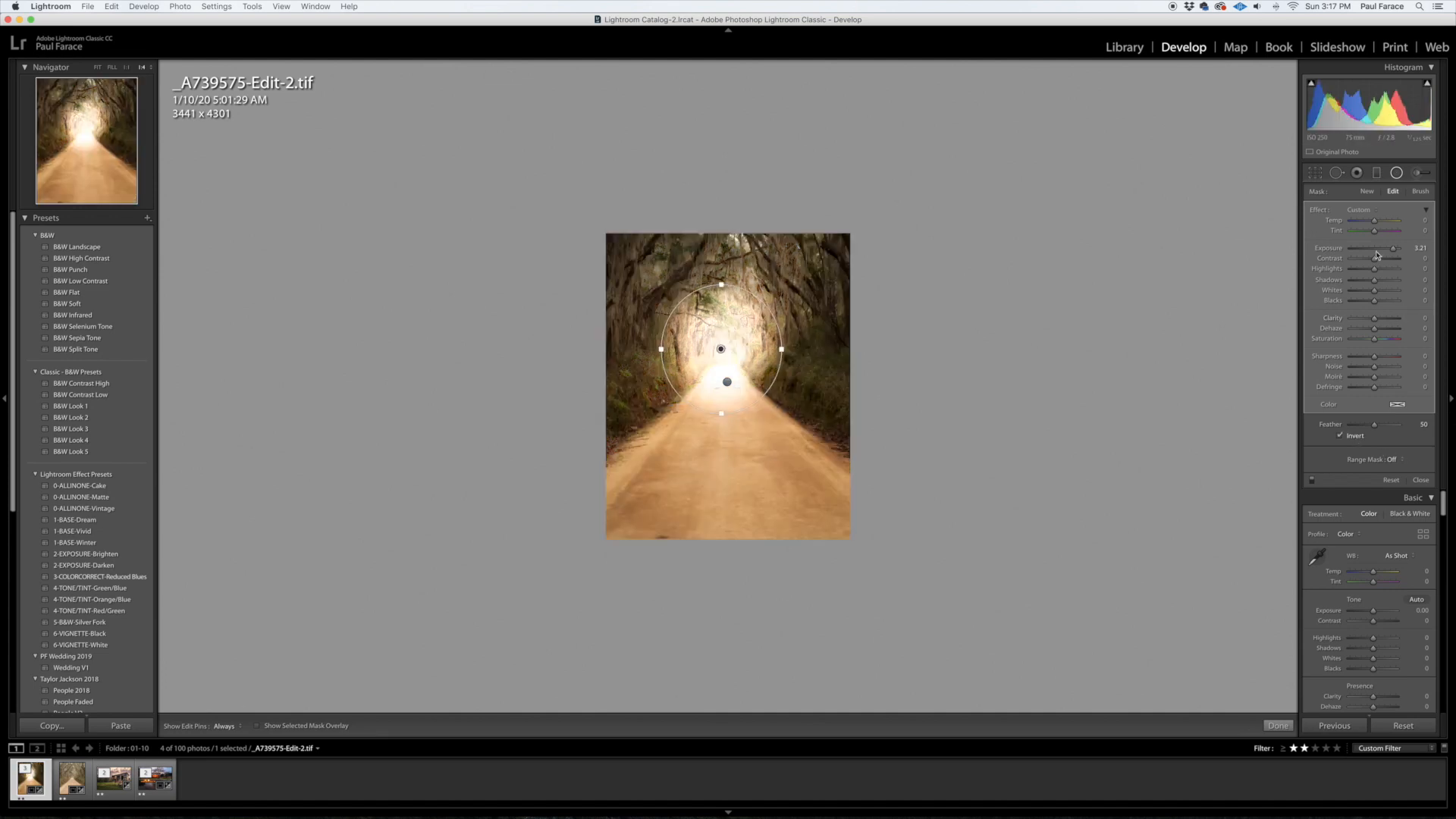
left_click_drag(1393, 247, 1377, 248)
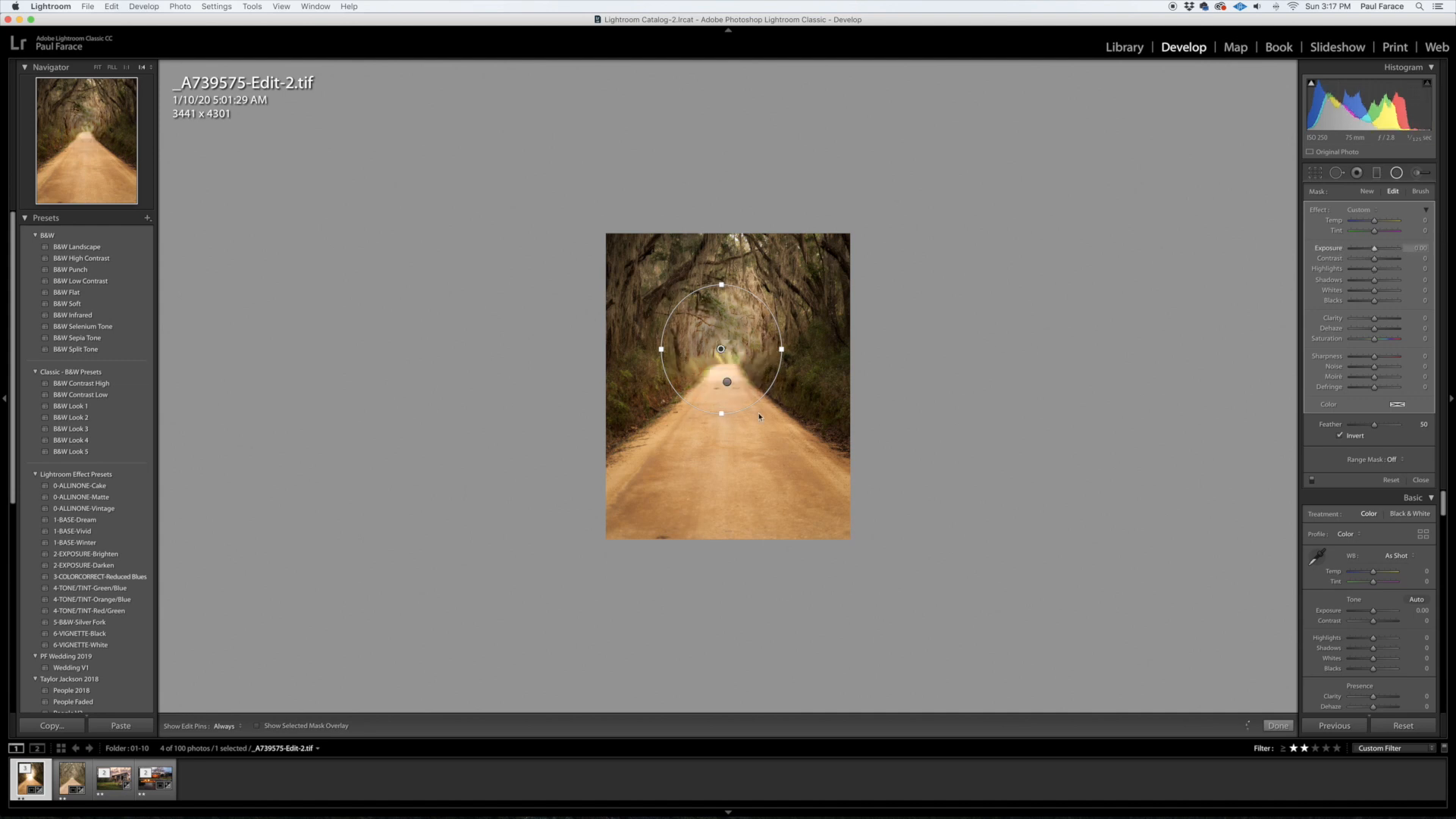
left_click_drag(721, 413, 720, 437)
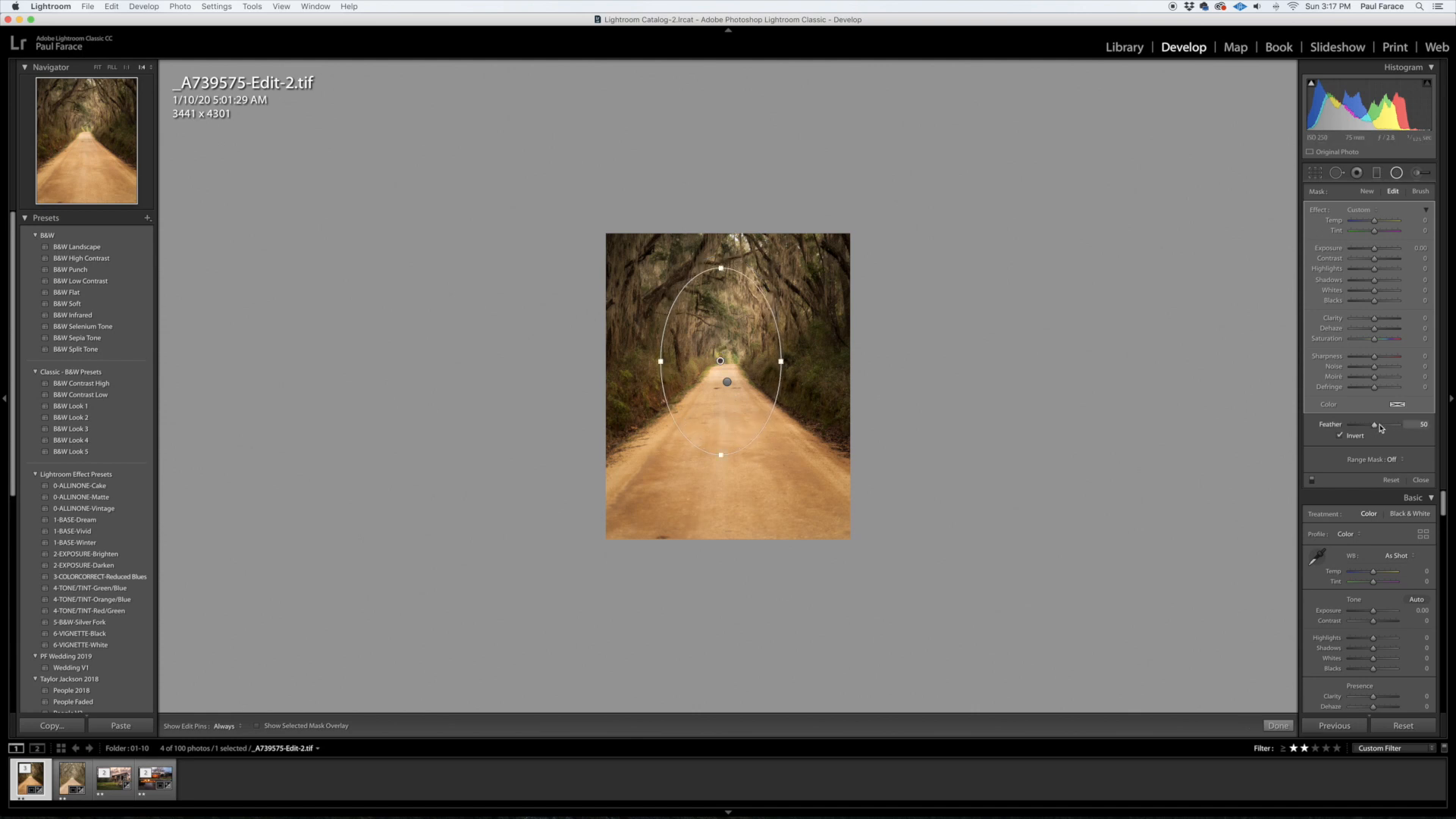
left_click_drag(1374, 425, 1382, 425)
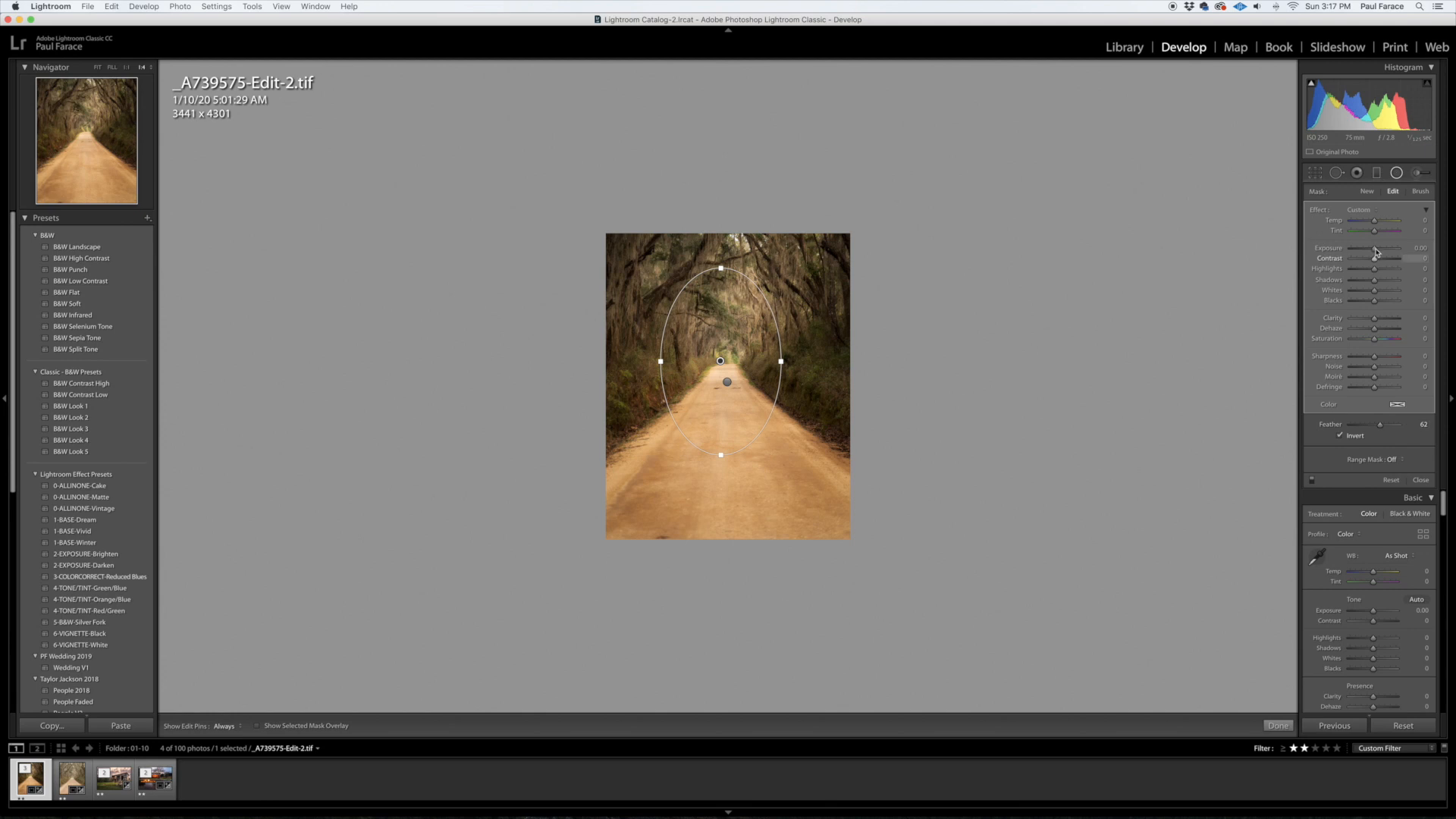
left_click_drag(1374, 248, 1383, 248)
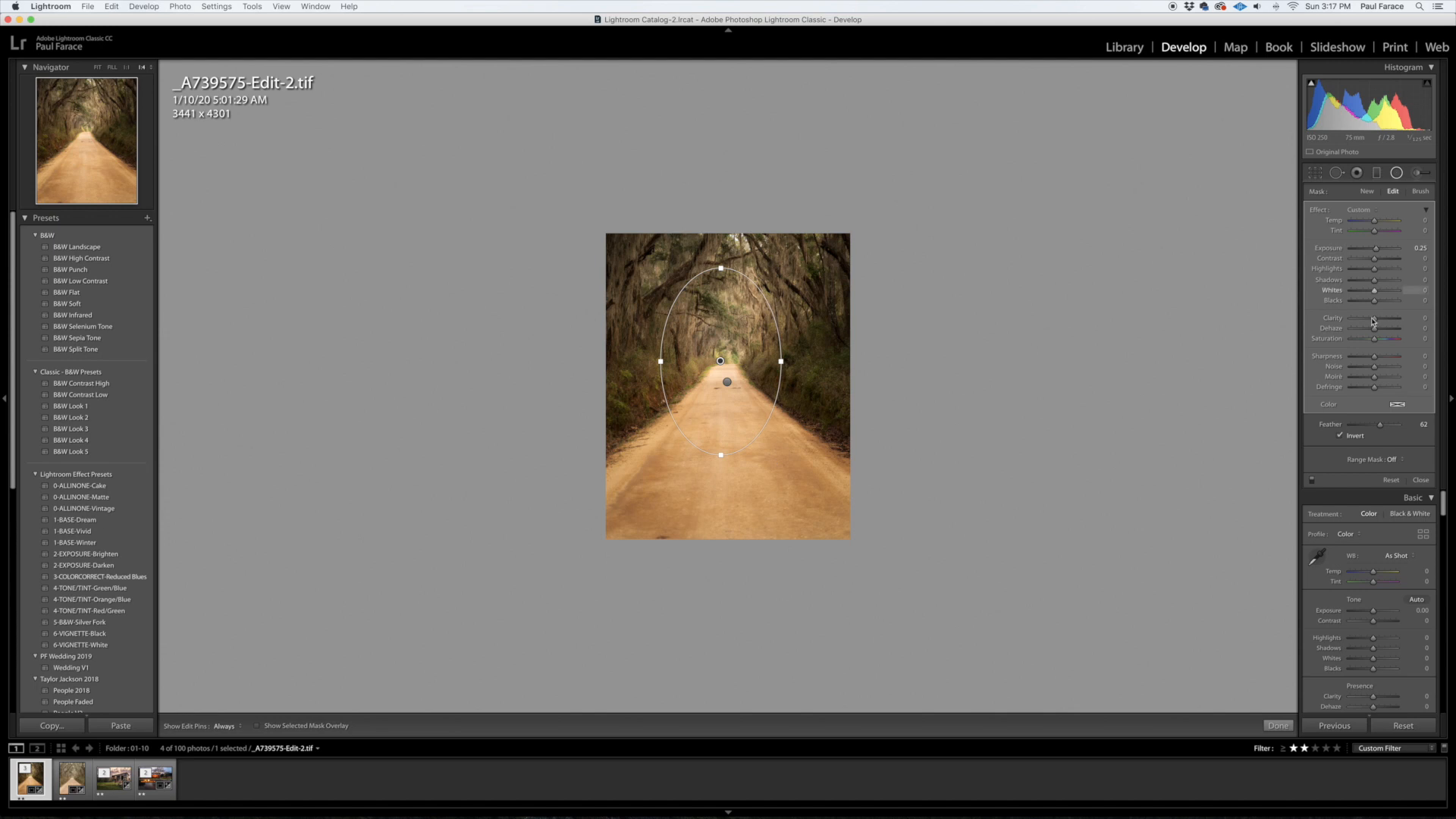
left_click_drag(1385, 319, 1374, 318)
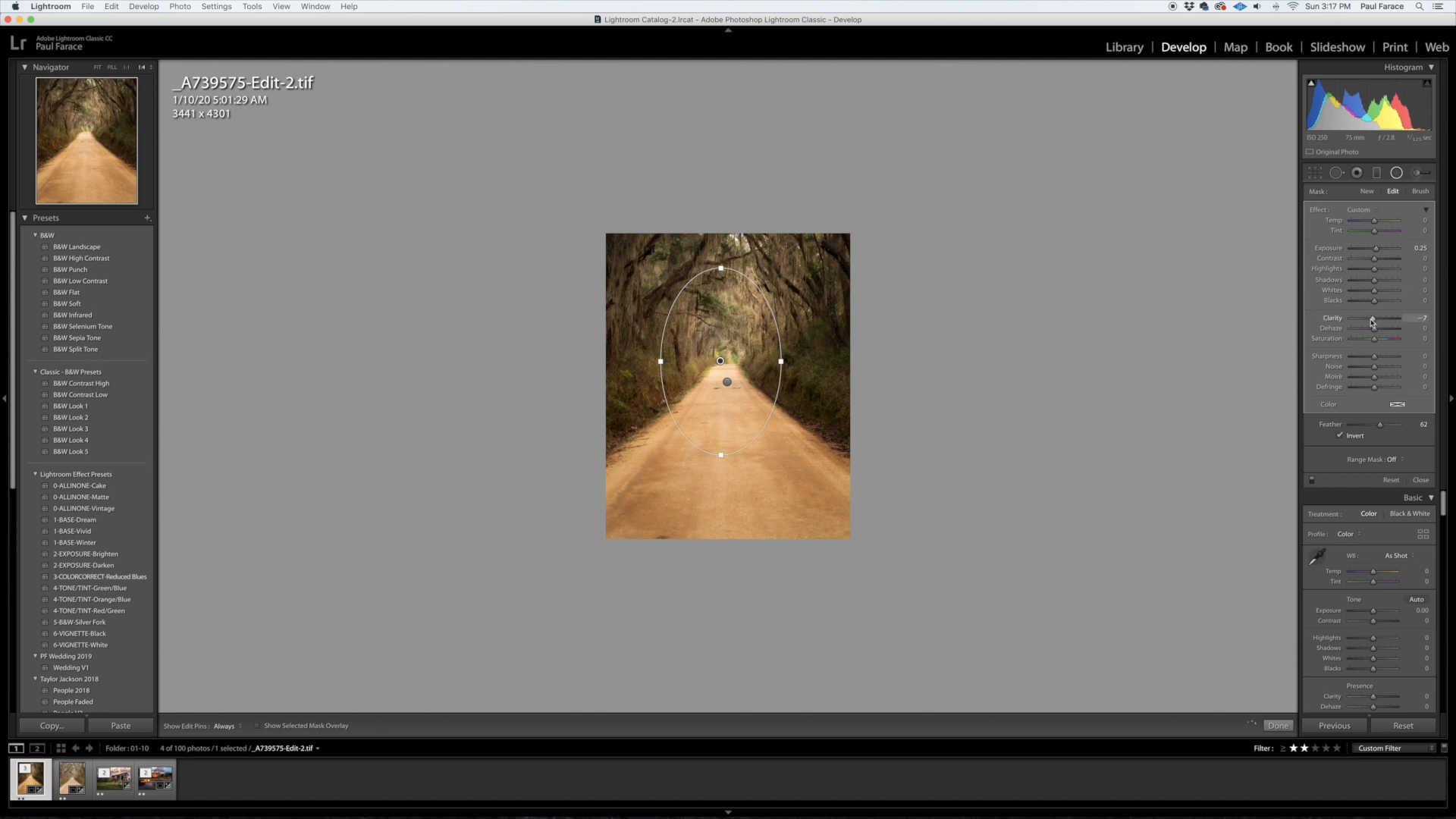
left_click_drag(1383, 317, 1372, 318)
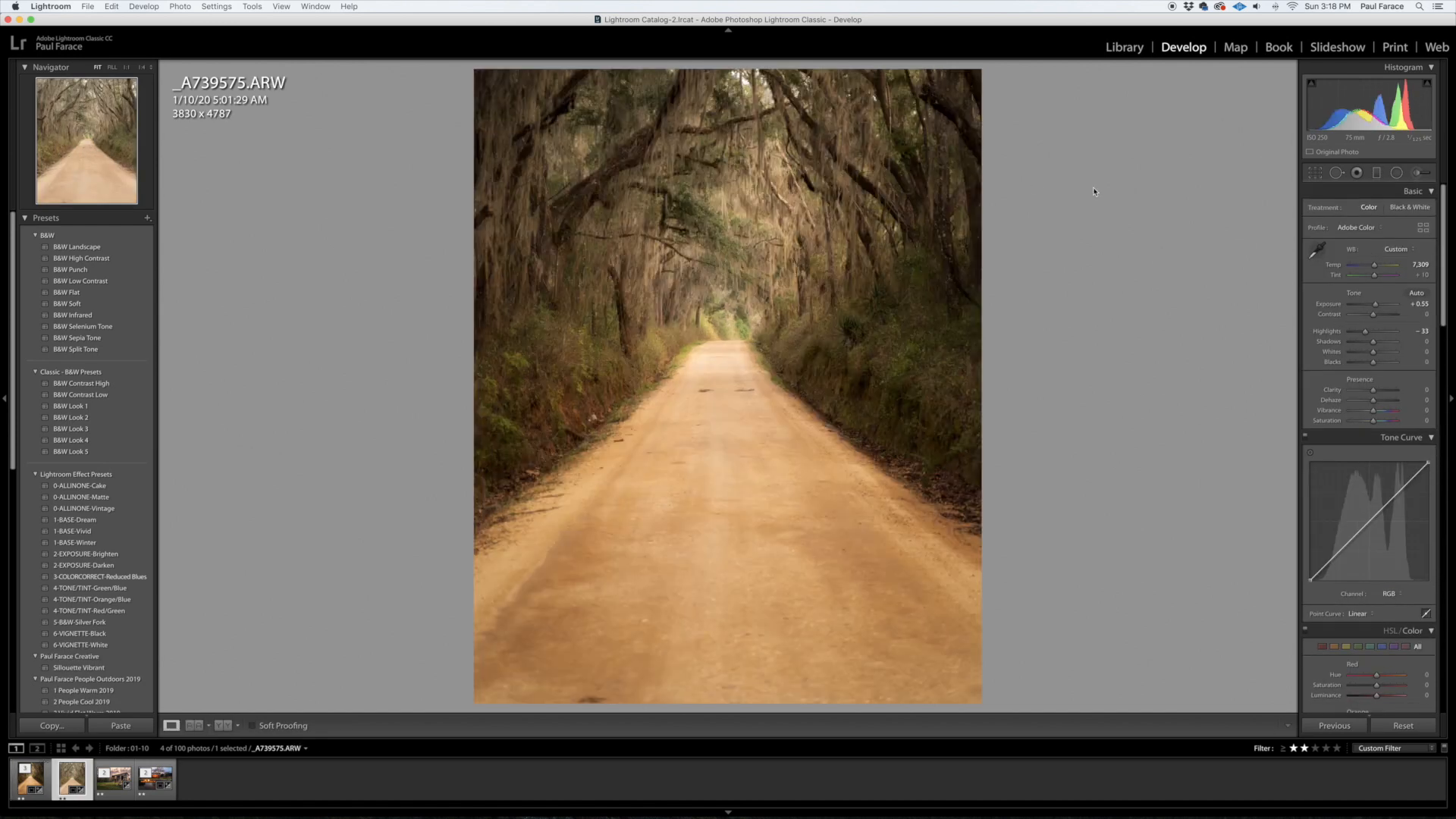
Switch back to Edit-2.tif and lift its Blacks slightly
left_click(28, 778)
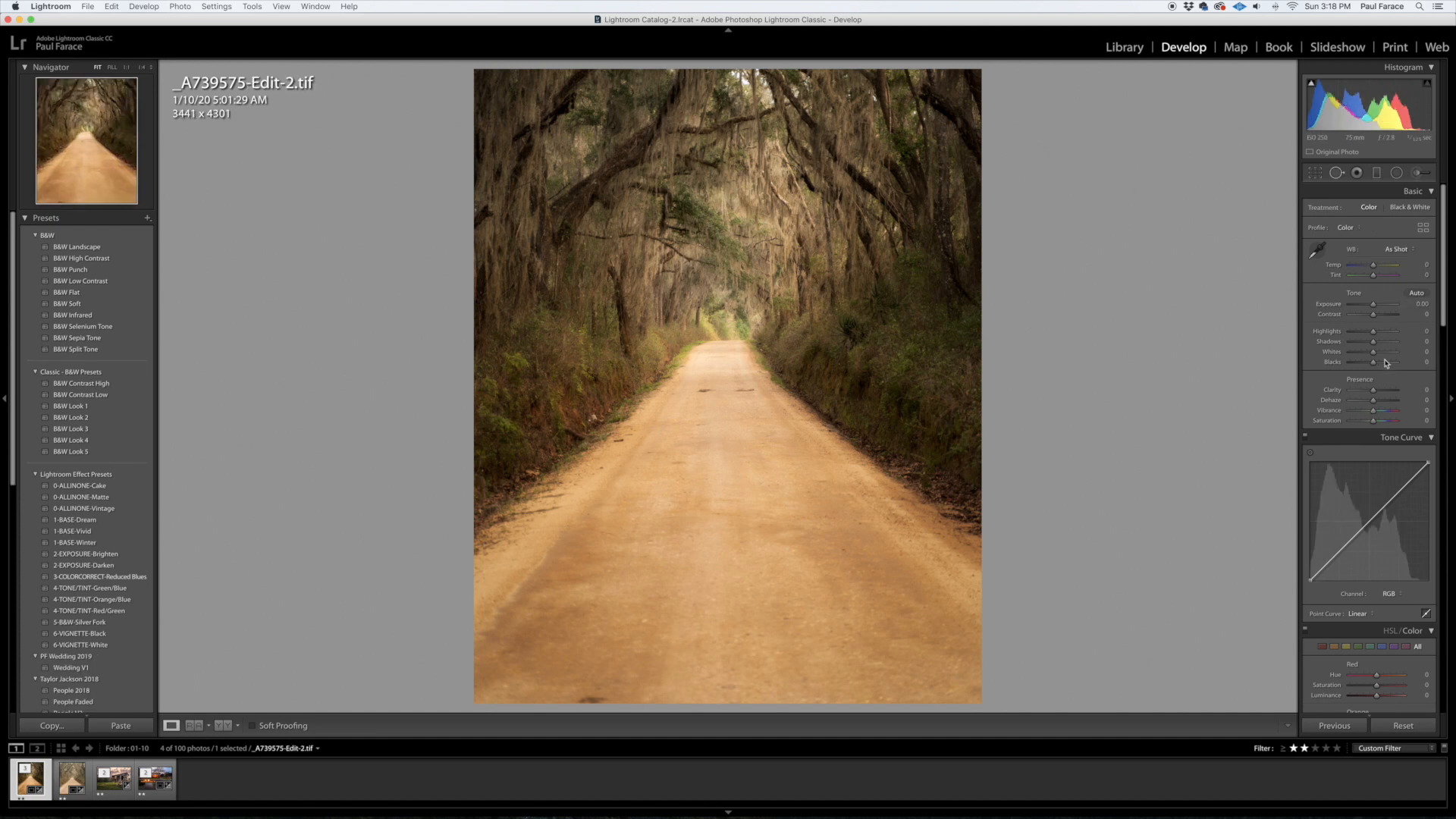
left_click_drag(1377, 362, 1393, 363)
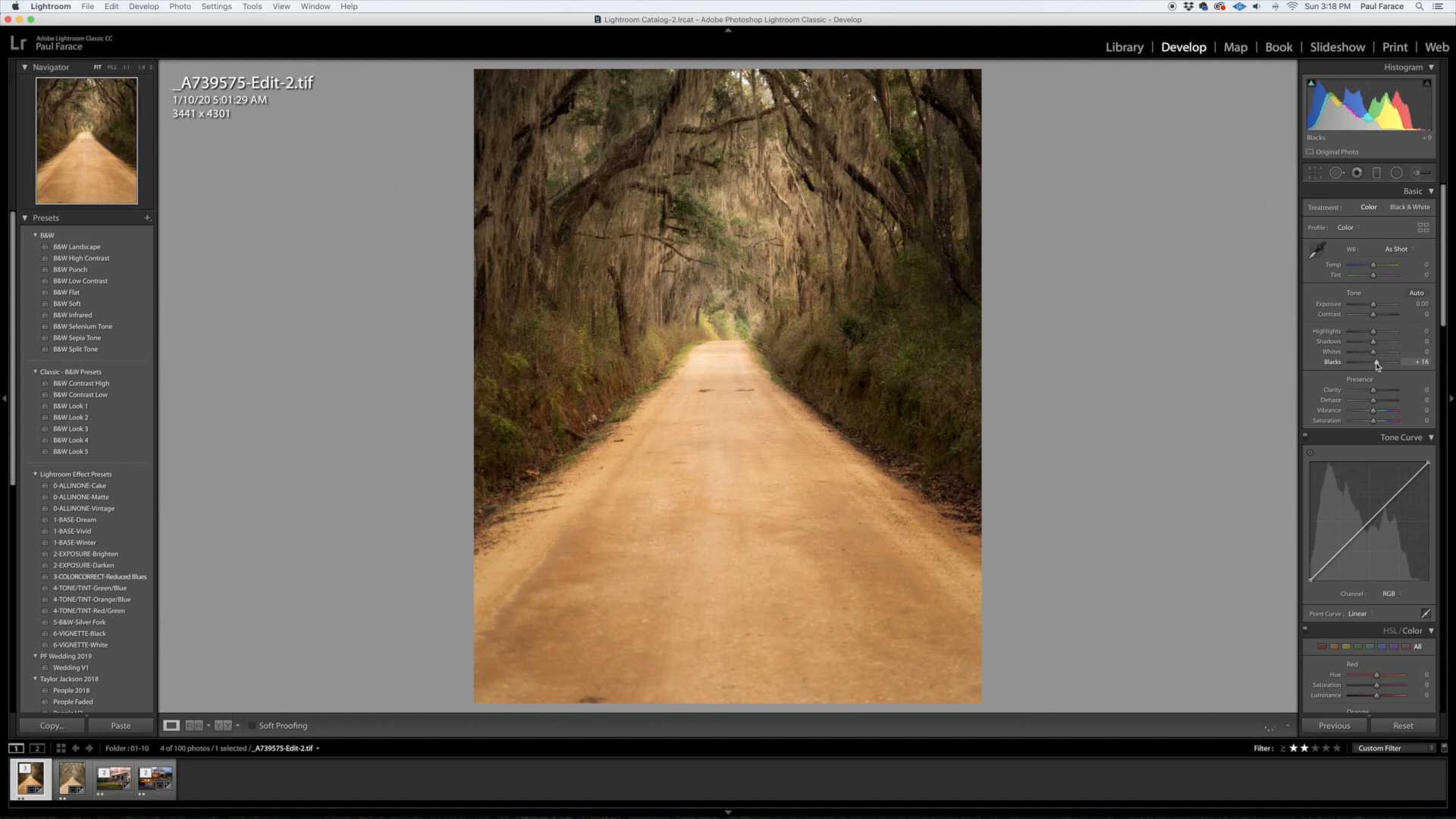